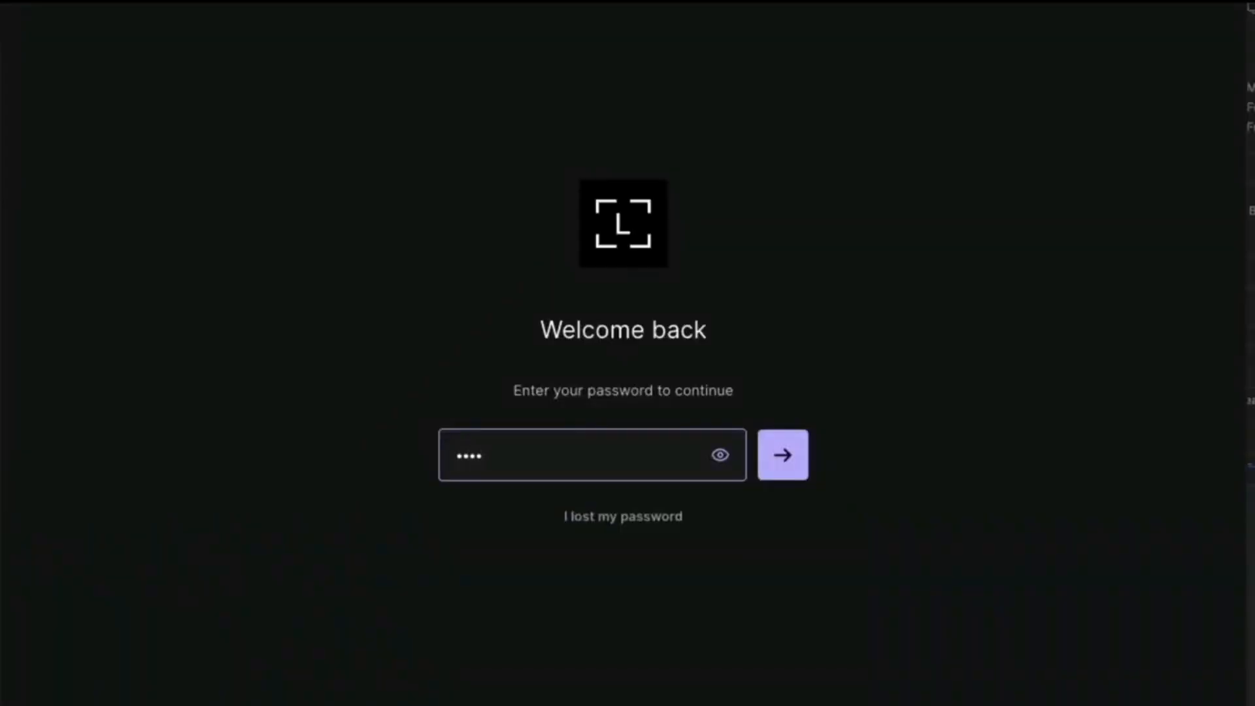
Unlock Ledger Live and run the device firmware update to version 2.1.0, confirming the recovery phrase is at hand.
left_click(783, 455)
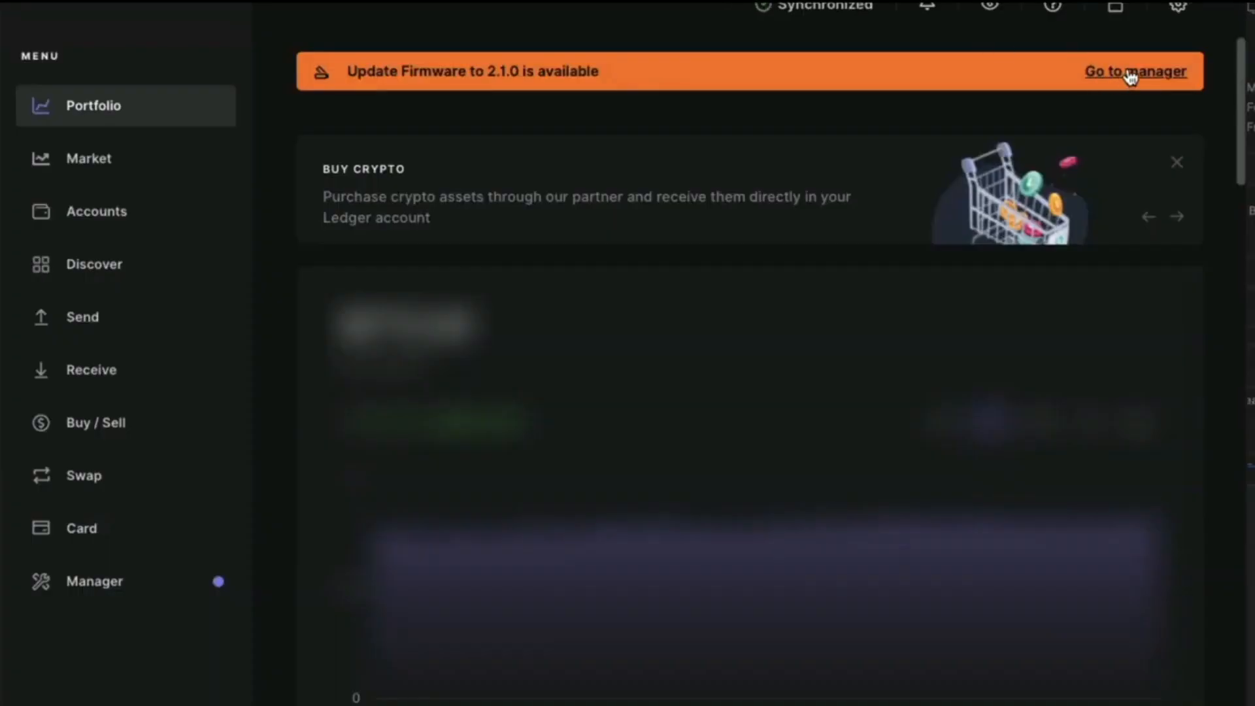
left_click(1137, 69)
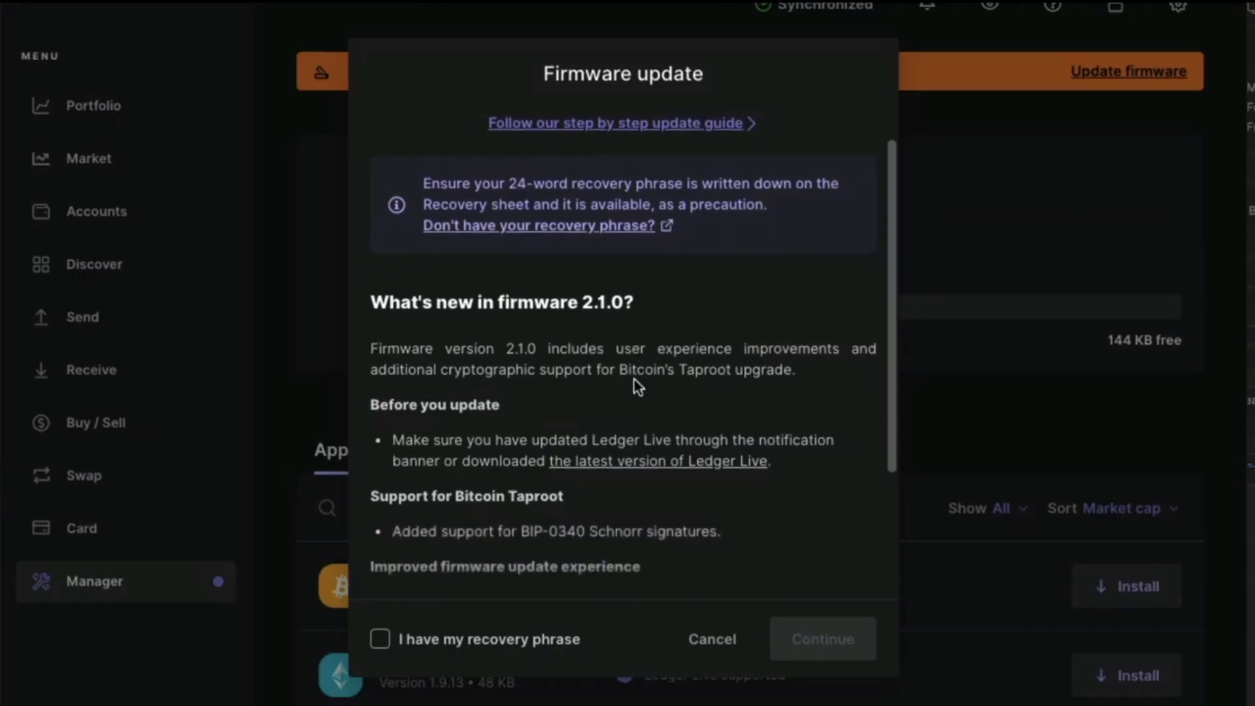
left_click(379, 639)
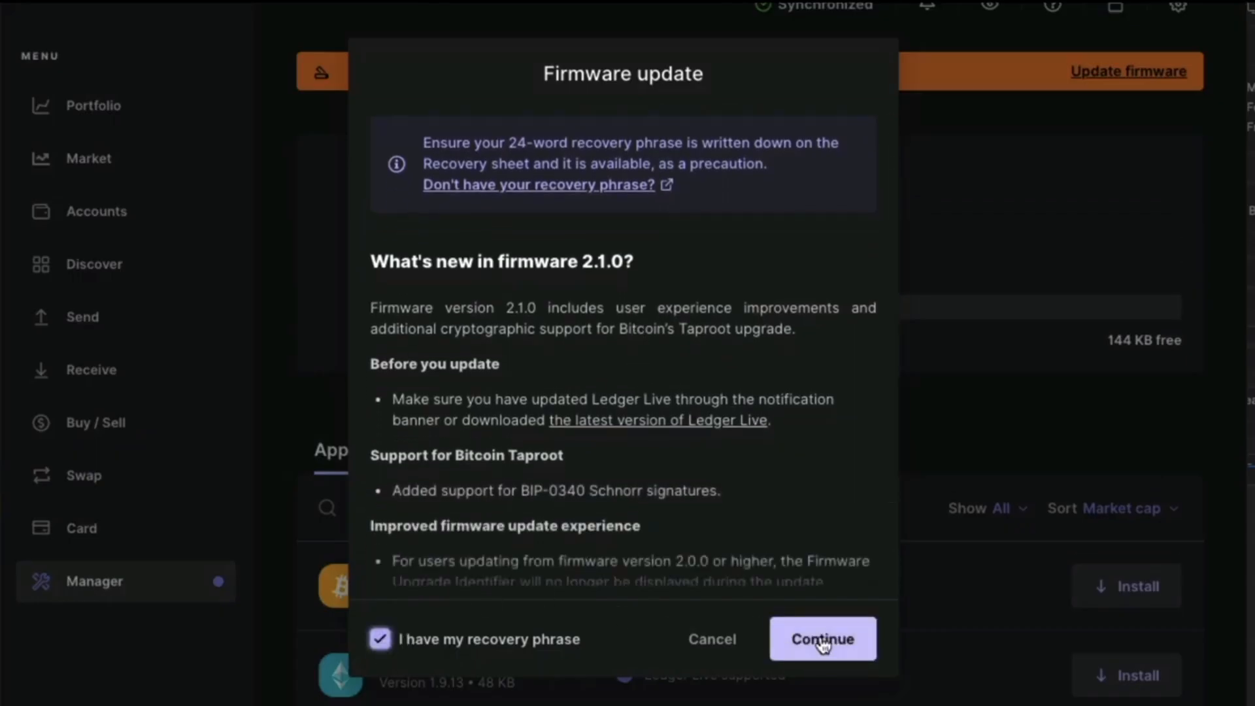
left_click(823, 638)
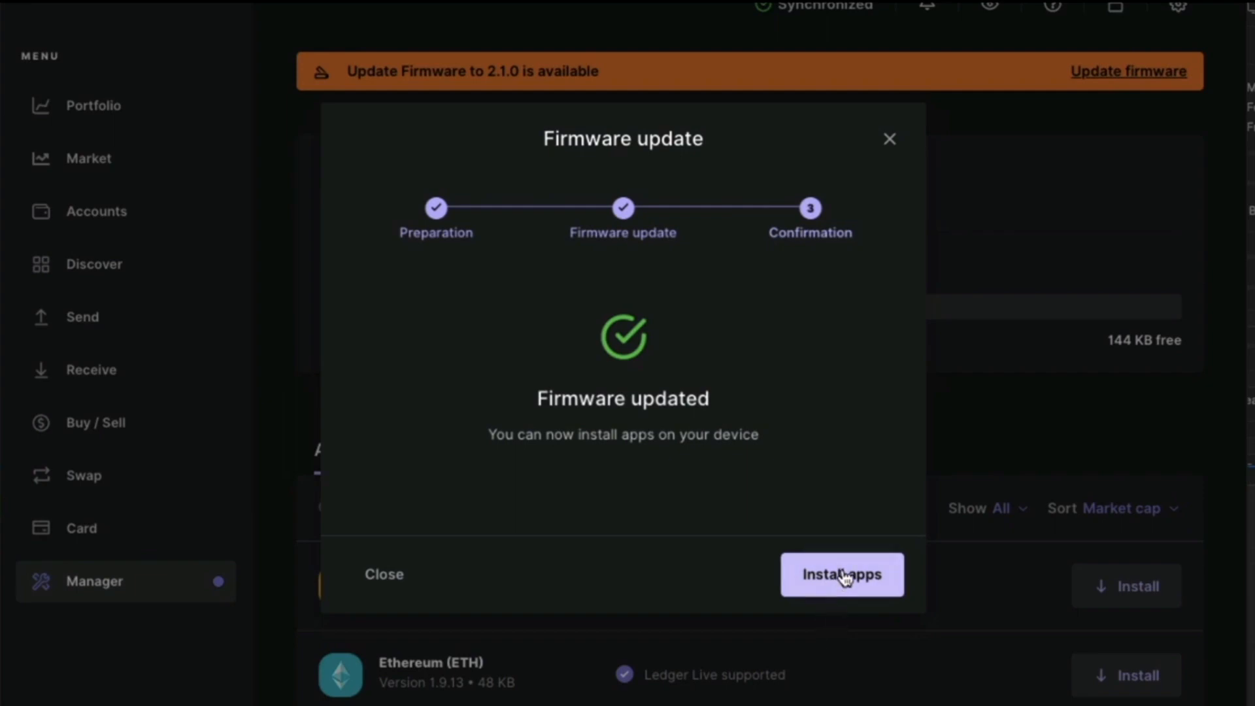
Search the app catalog for 'solan' to install the Solana app on the Ledger Nano X.
left_click(842, 575)
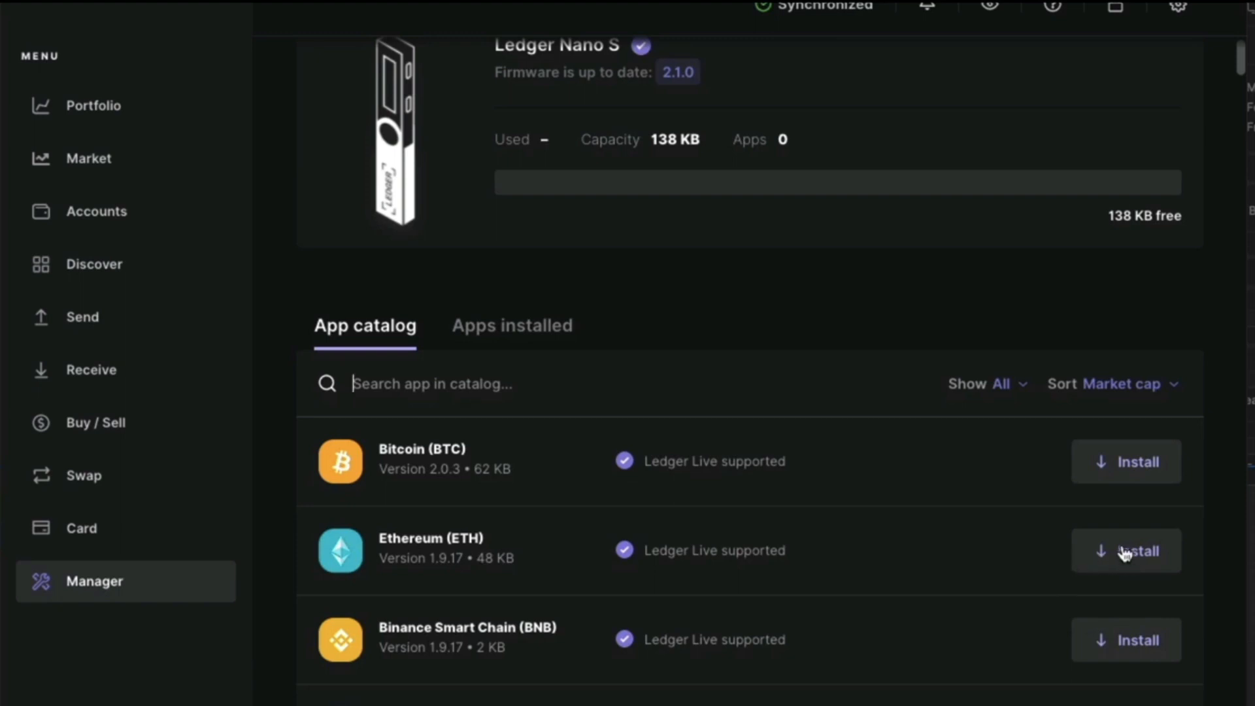
left_click(1125, 550)
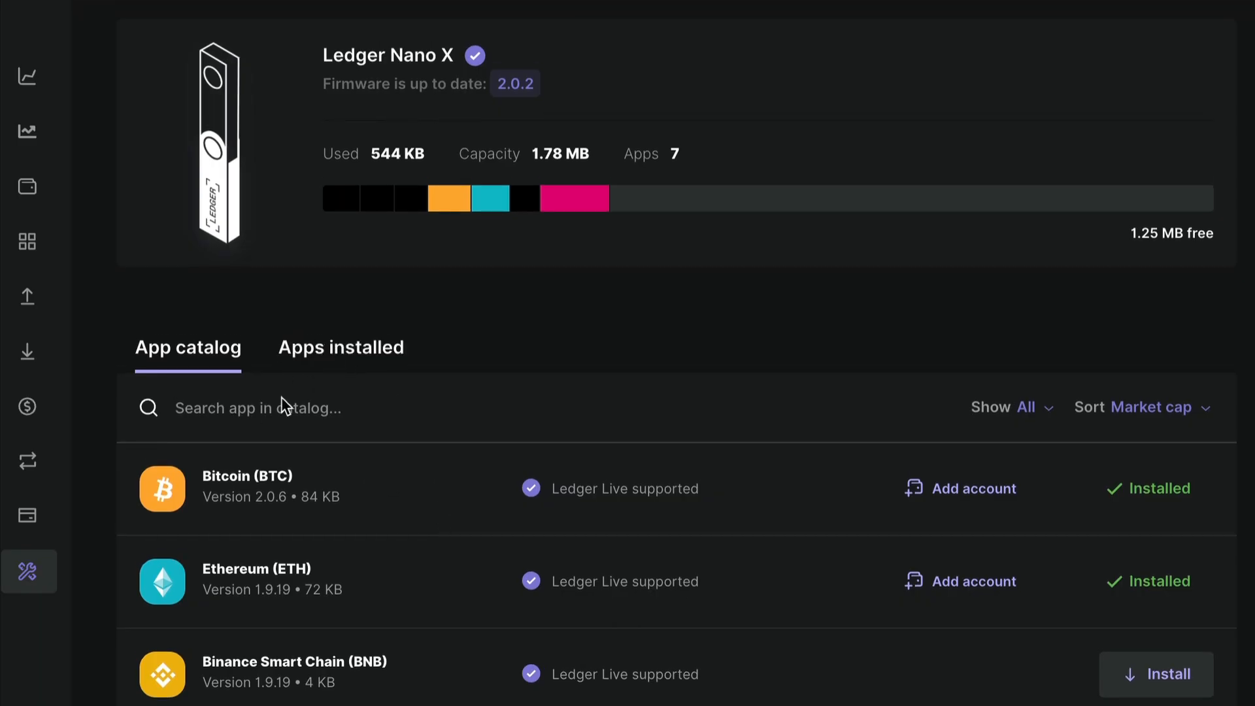
type("sola")
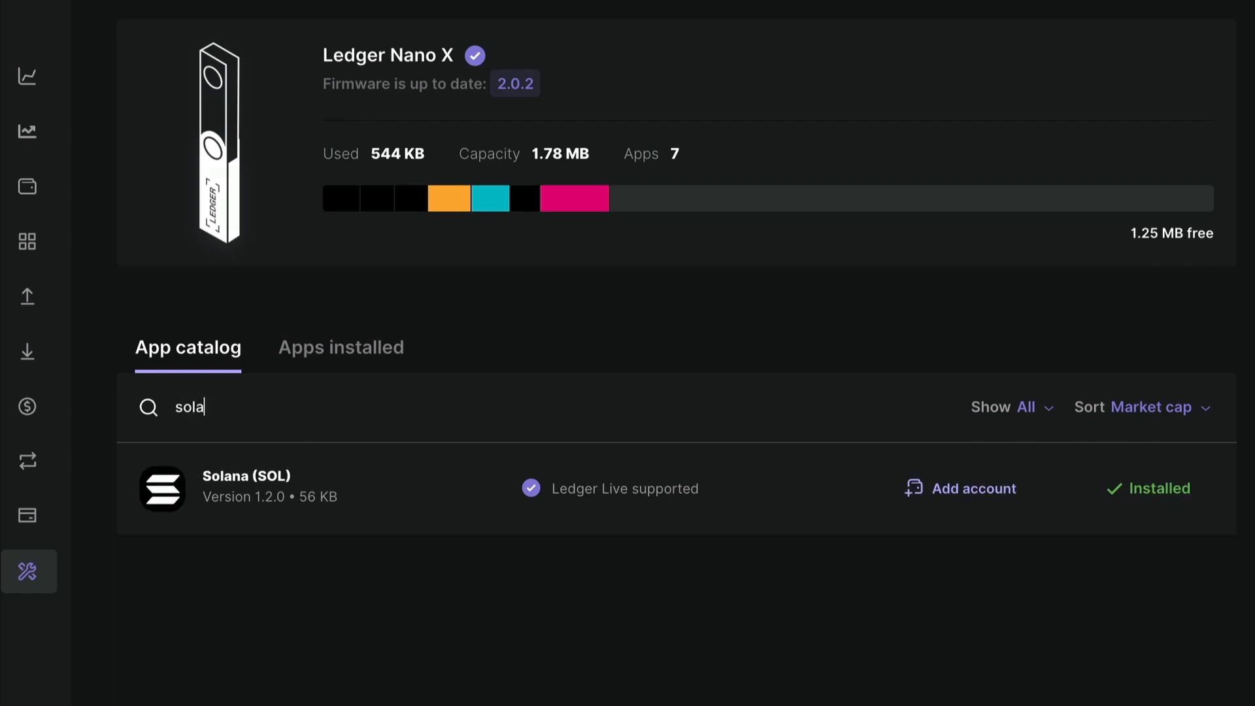
type("n")
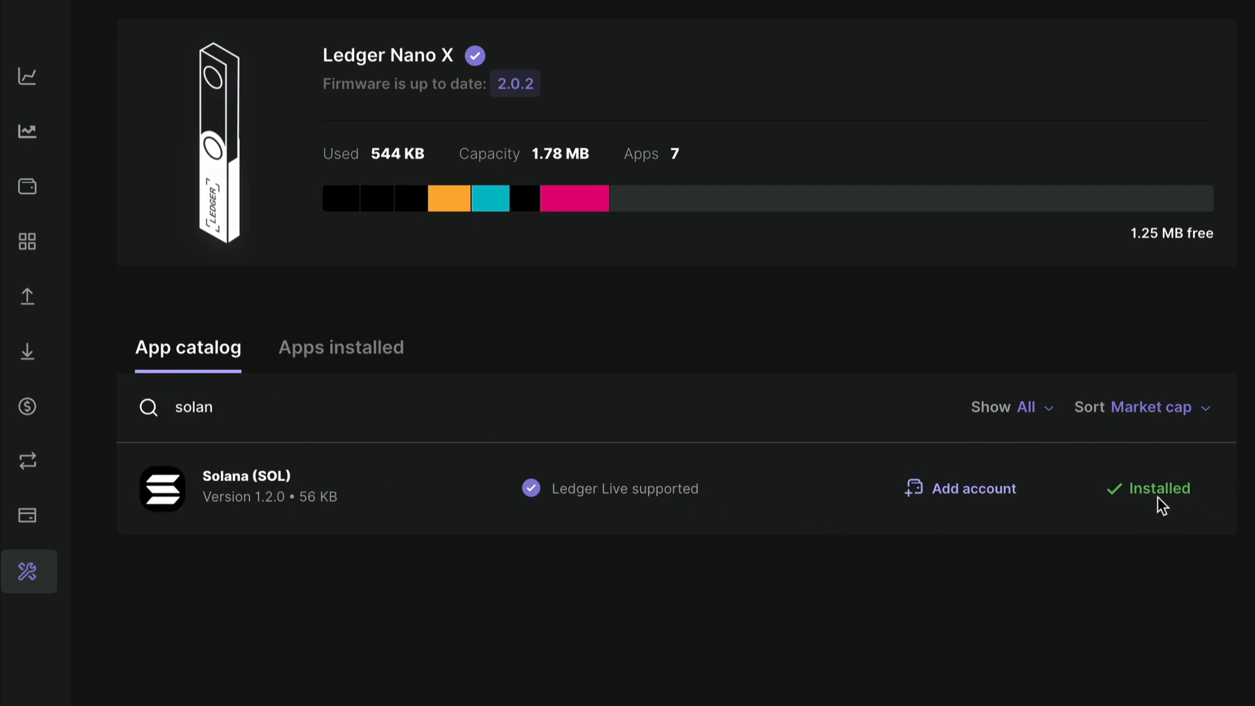
mouse_move(1113, 526)
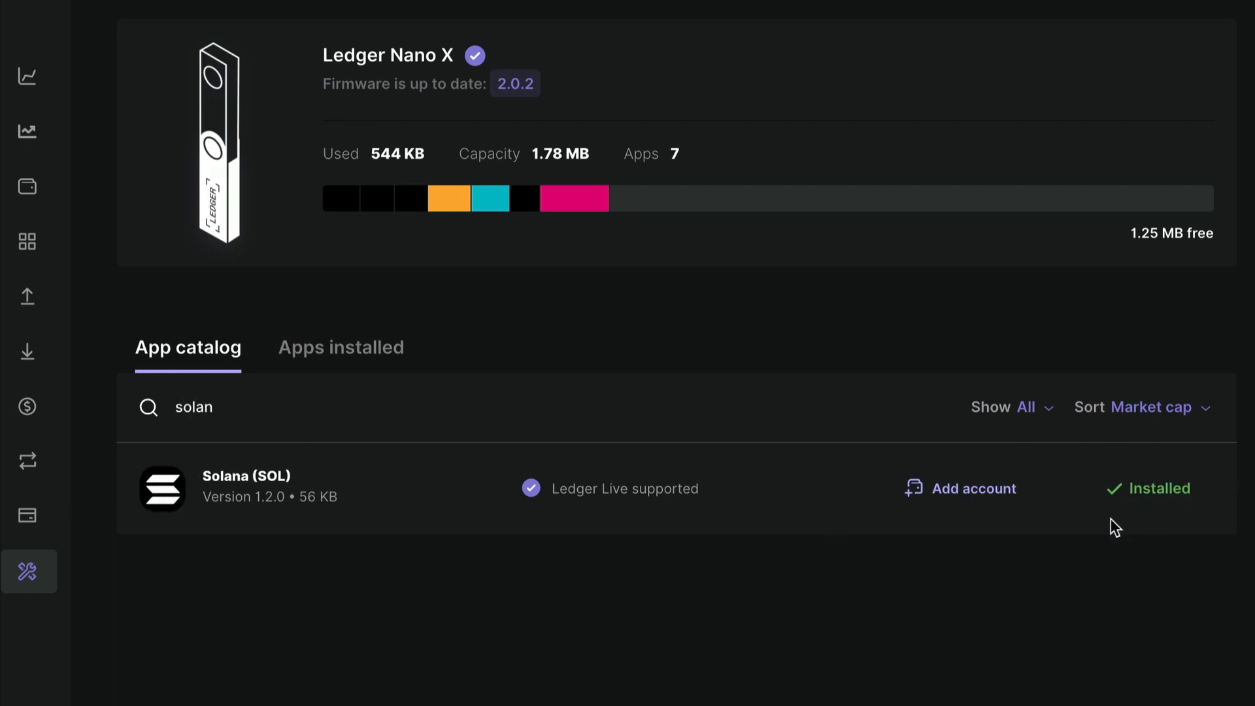
mouse_move(128, 283)
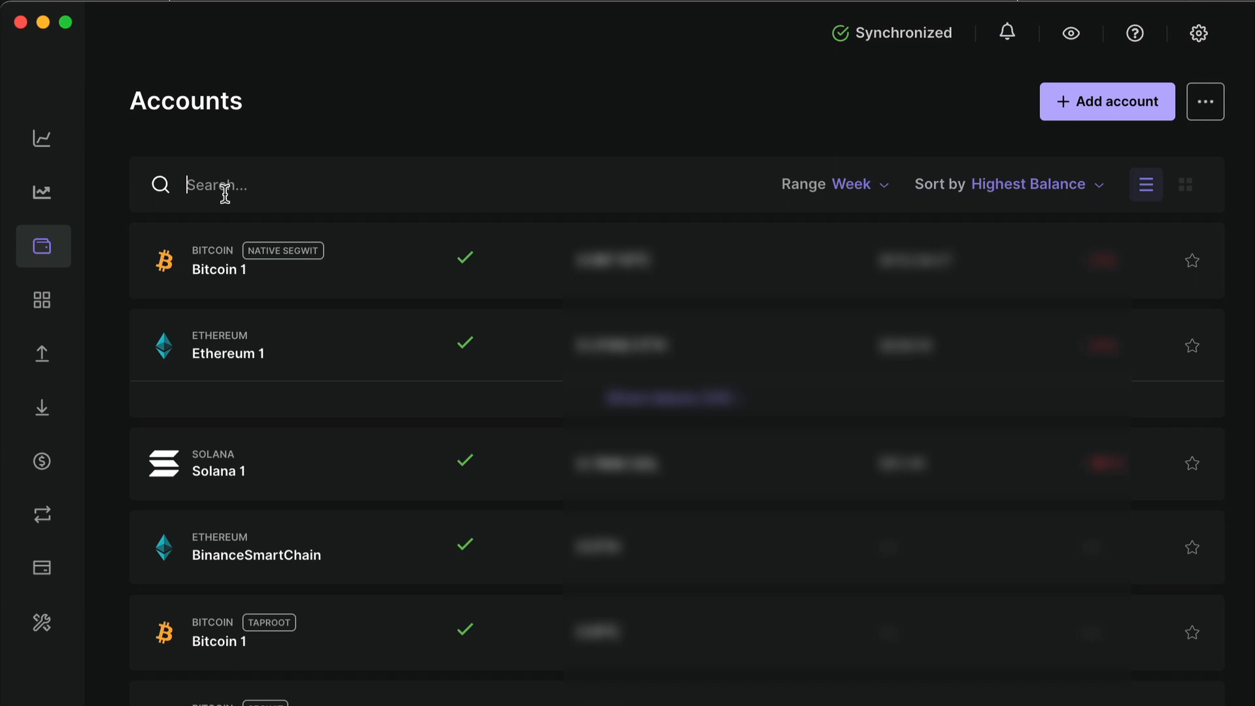
mouse_move(1071, 105)
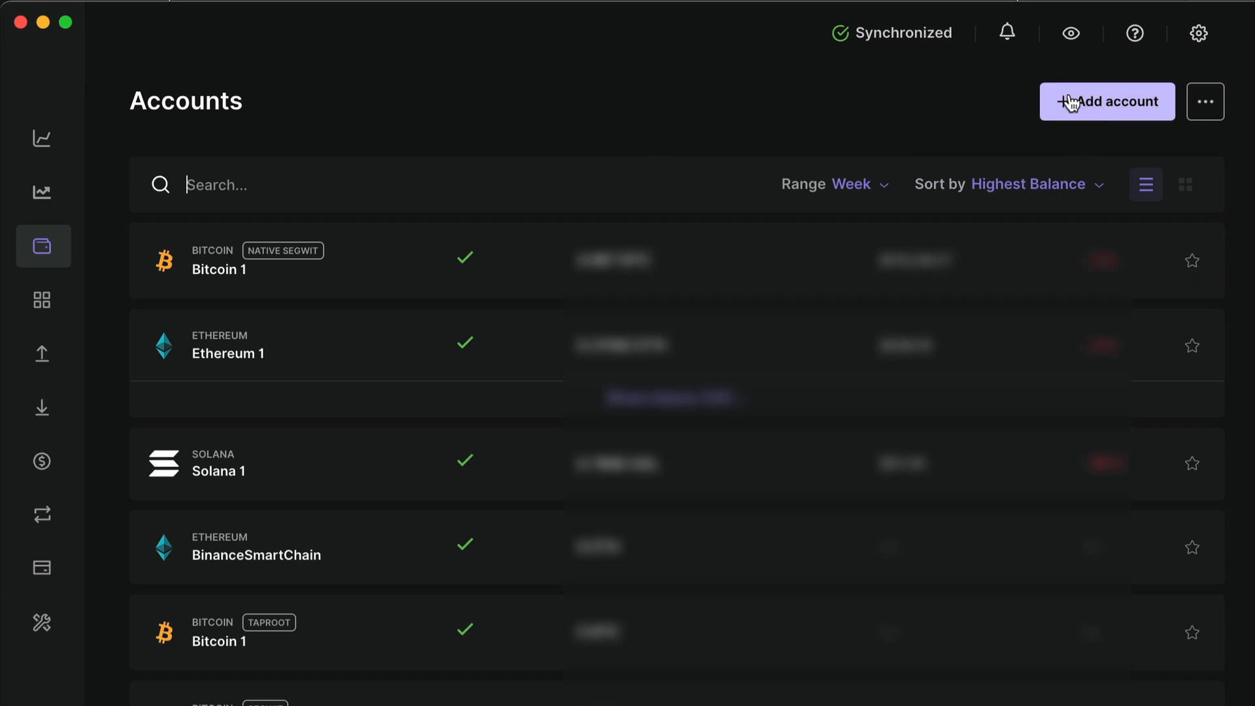
left_click(1105, 102)
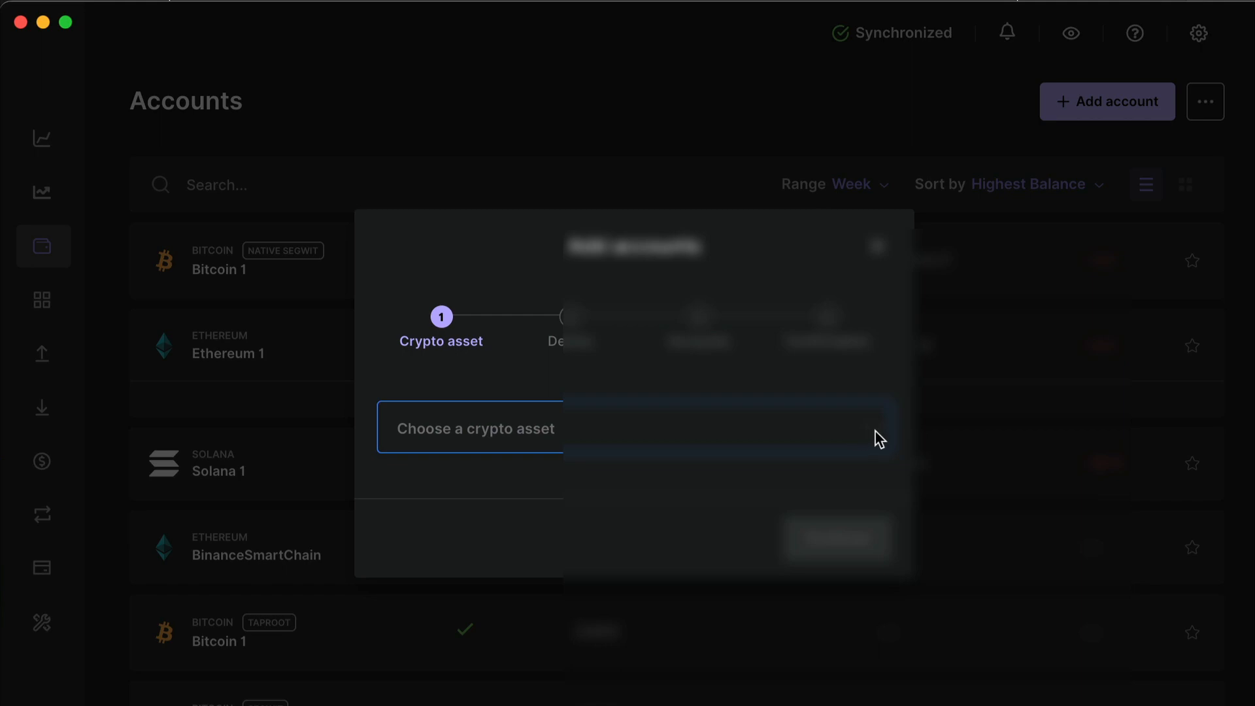
left_click(476, 428)
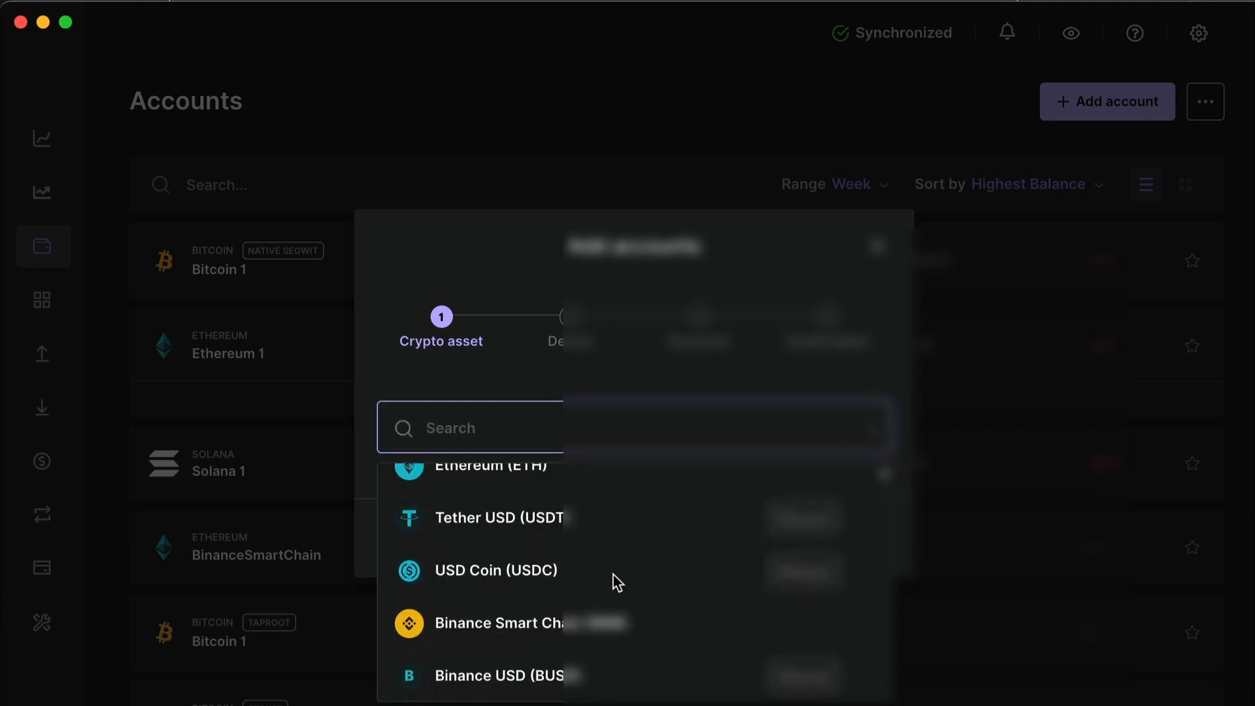
scroll("down", 3)
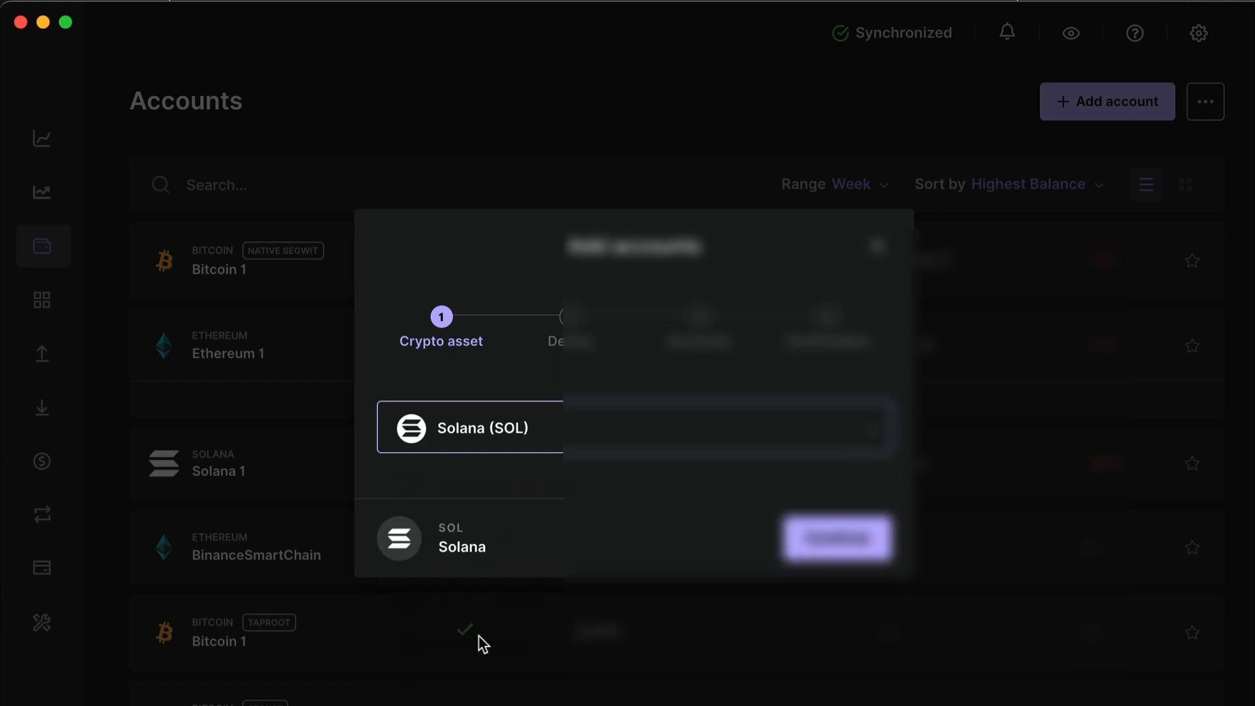
mouse_move(839, 554)
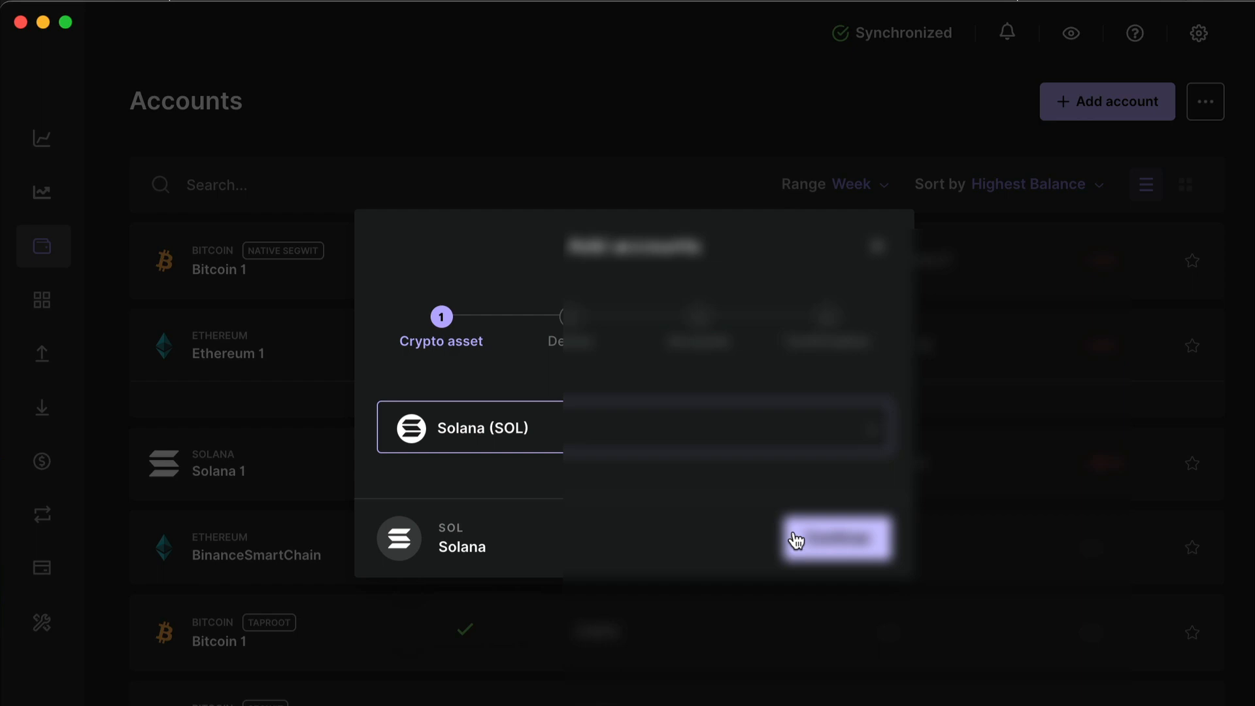
mouse_move(878, 247)
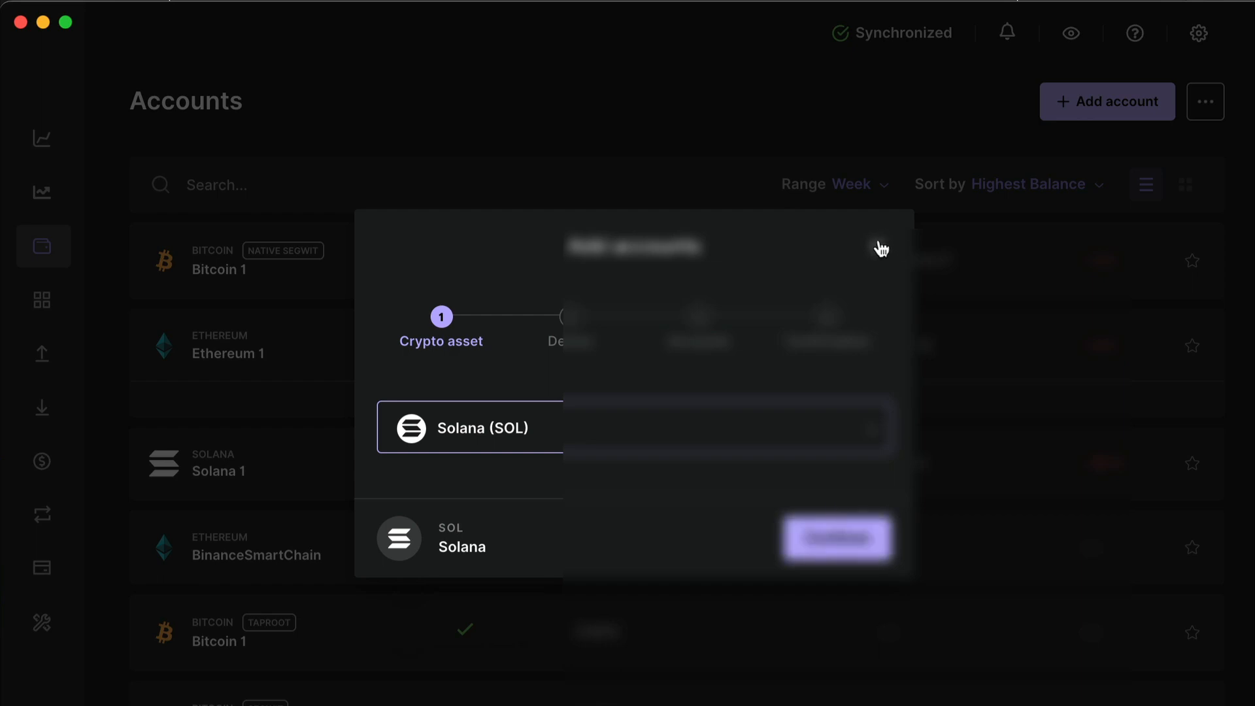
left_click(880, 249)
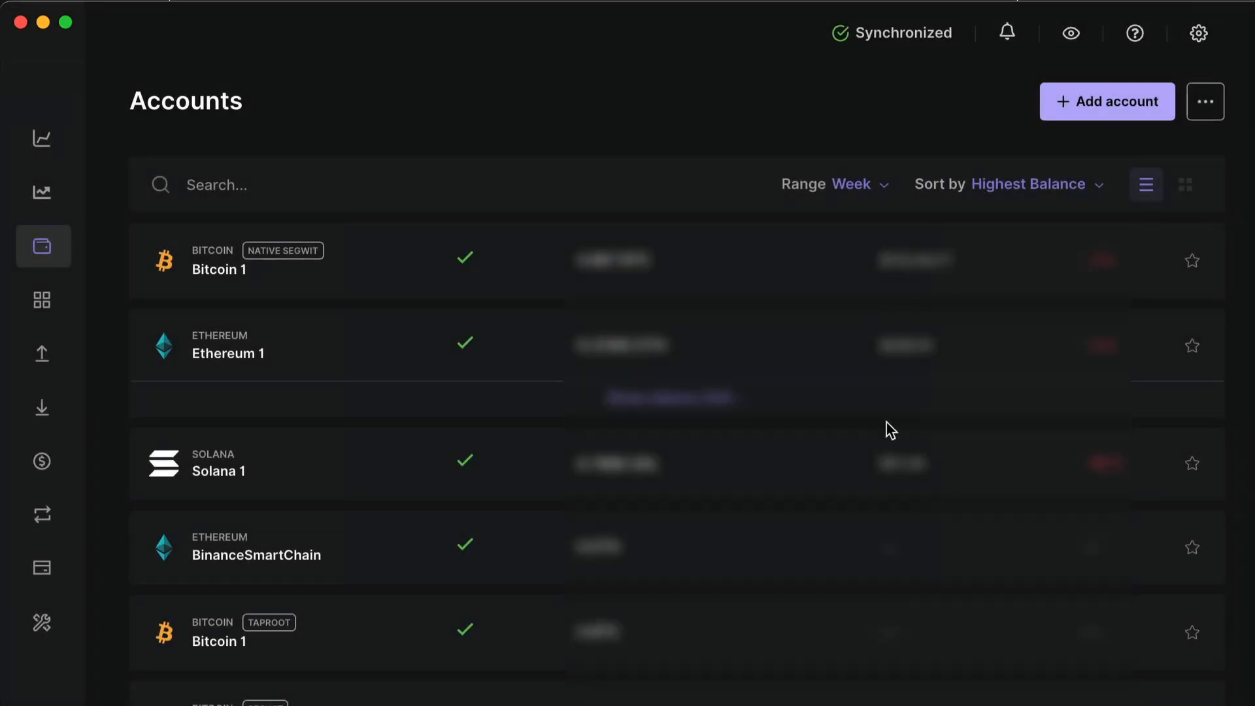
mouse_move(1116, 461)
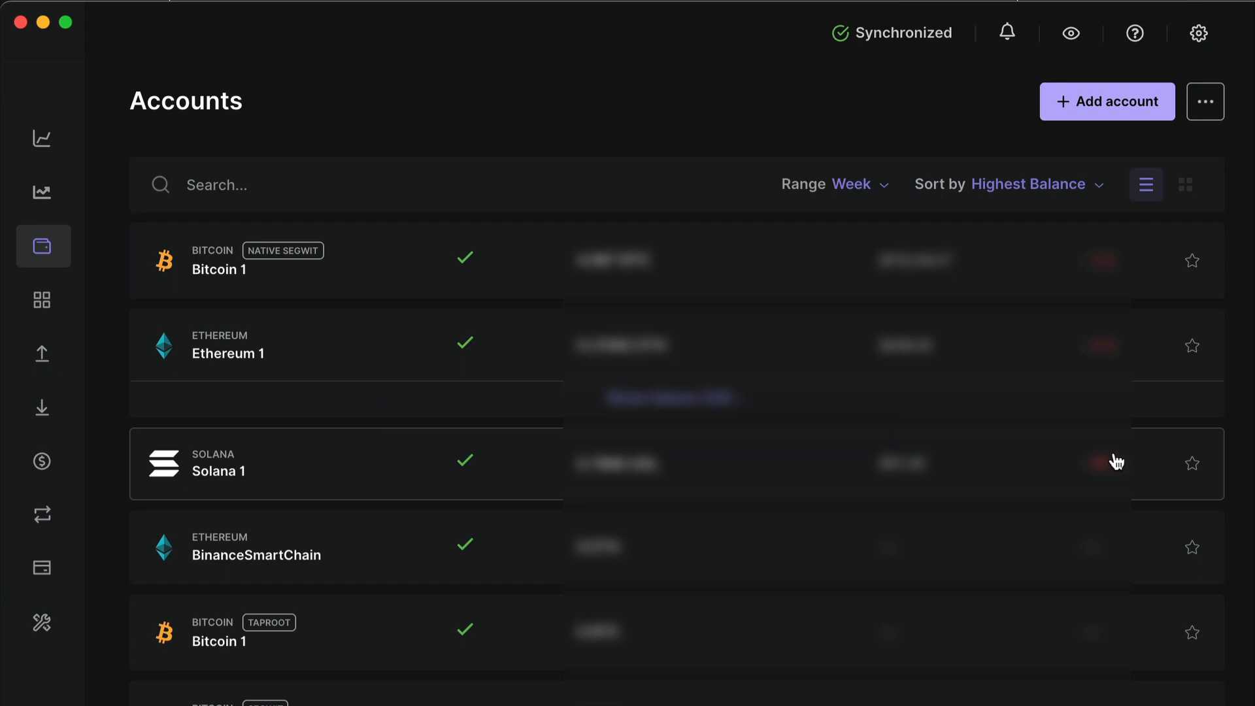
View the Solana 1 account with its 0.7866 SOL balance and start receiving SOL.
left_click(218, 471)
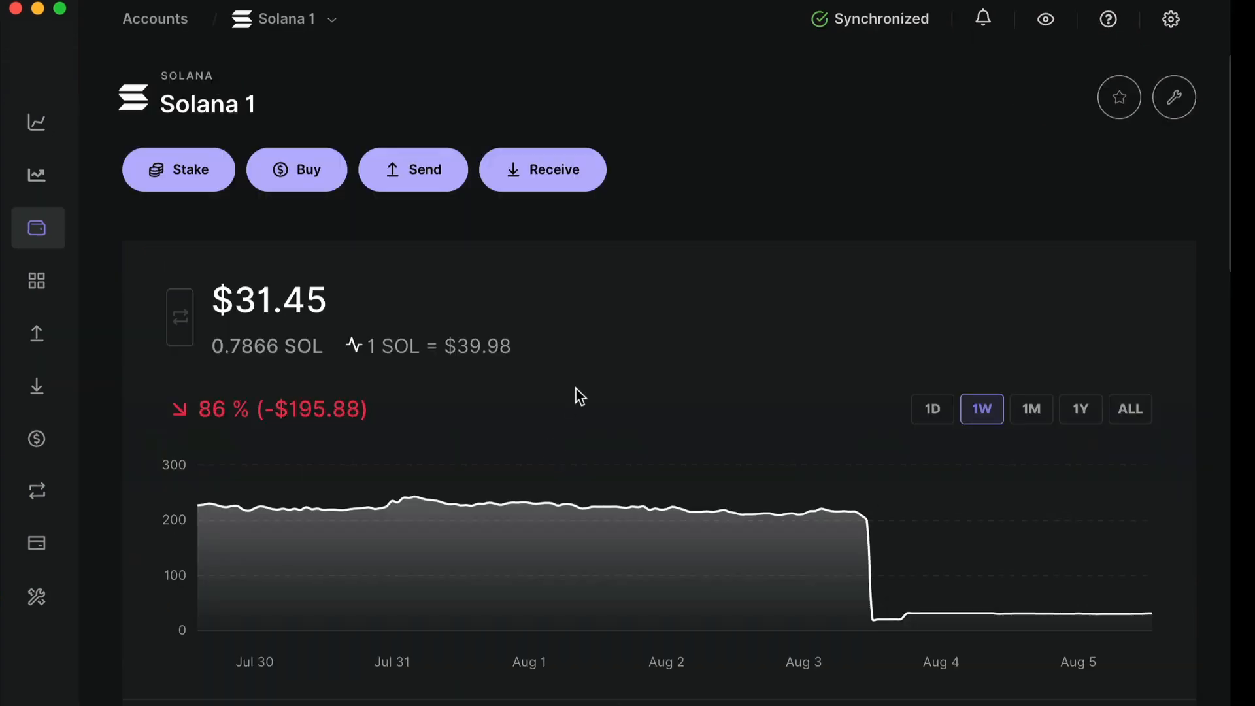
scroll("down", 3)
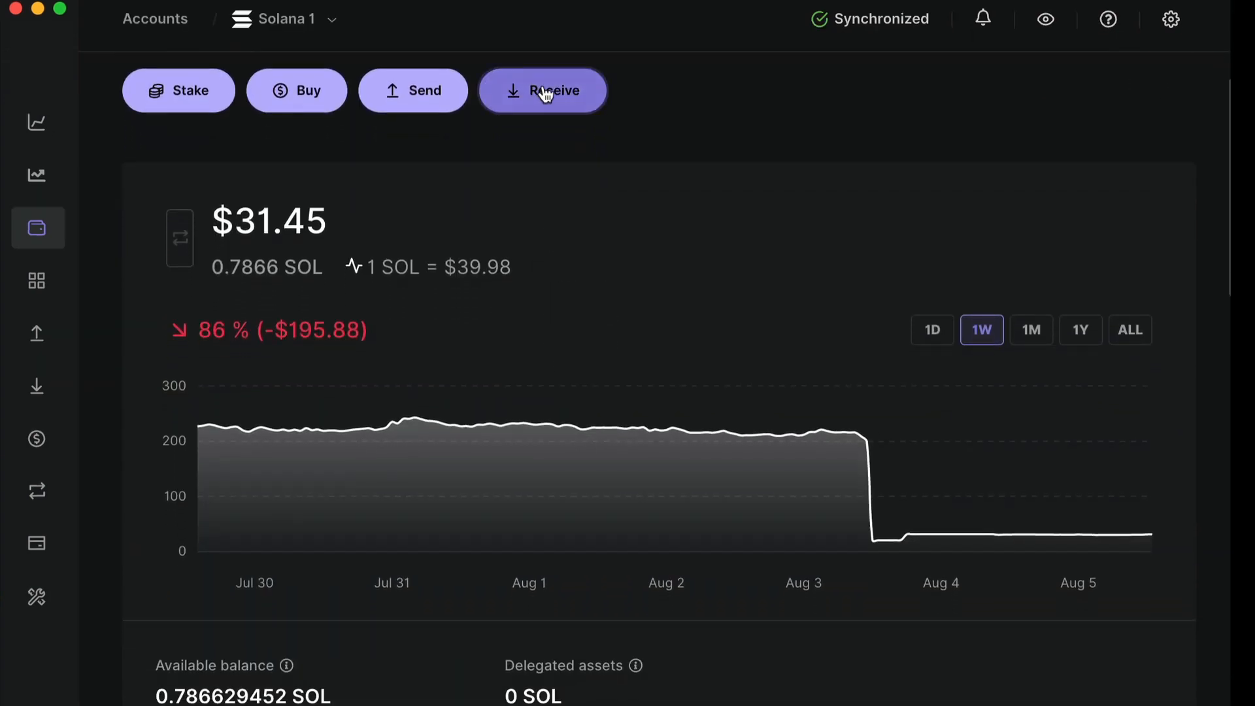
left_click(543, 90)
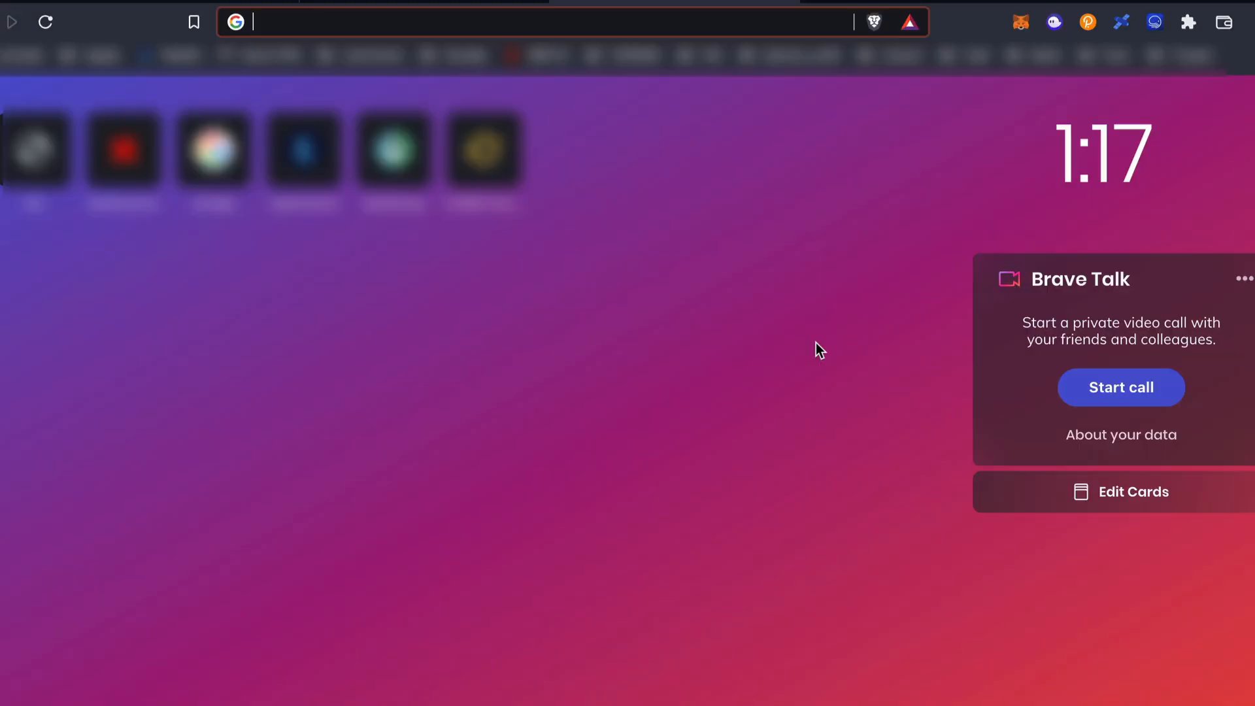
mouse_move(1054, 24)
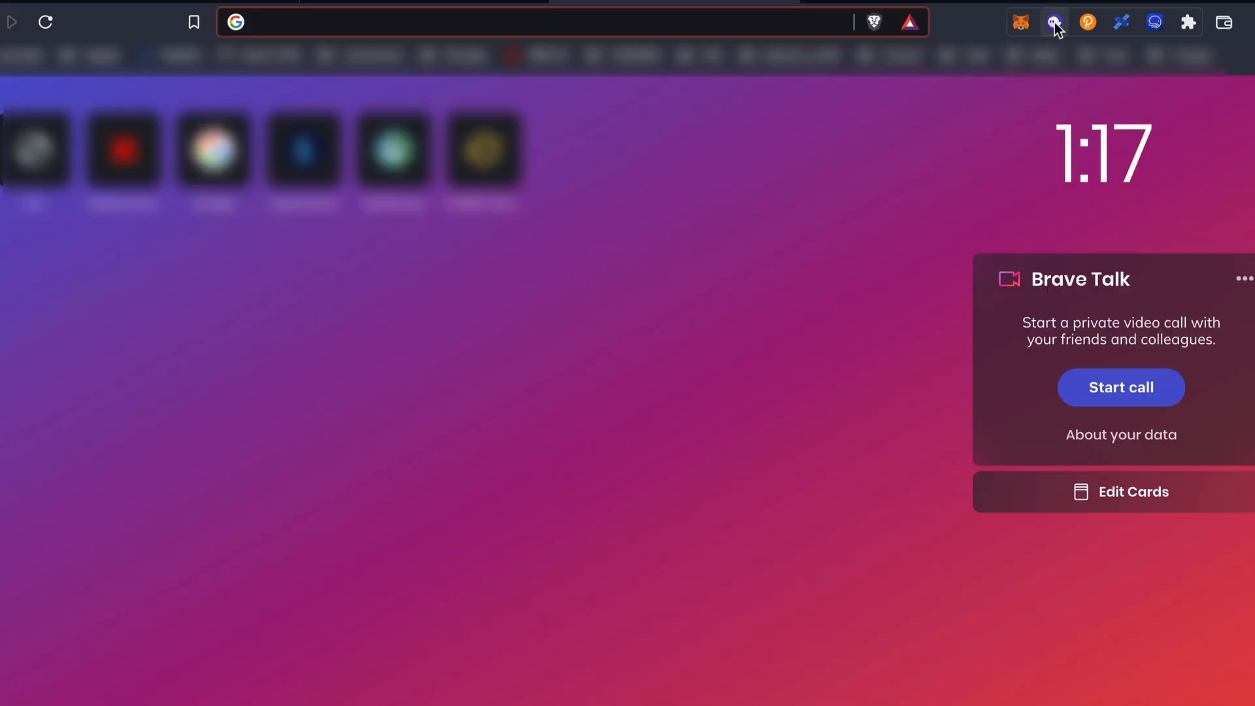
left_click(1051, 22)
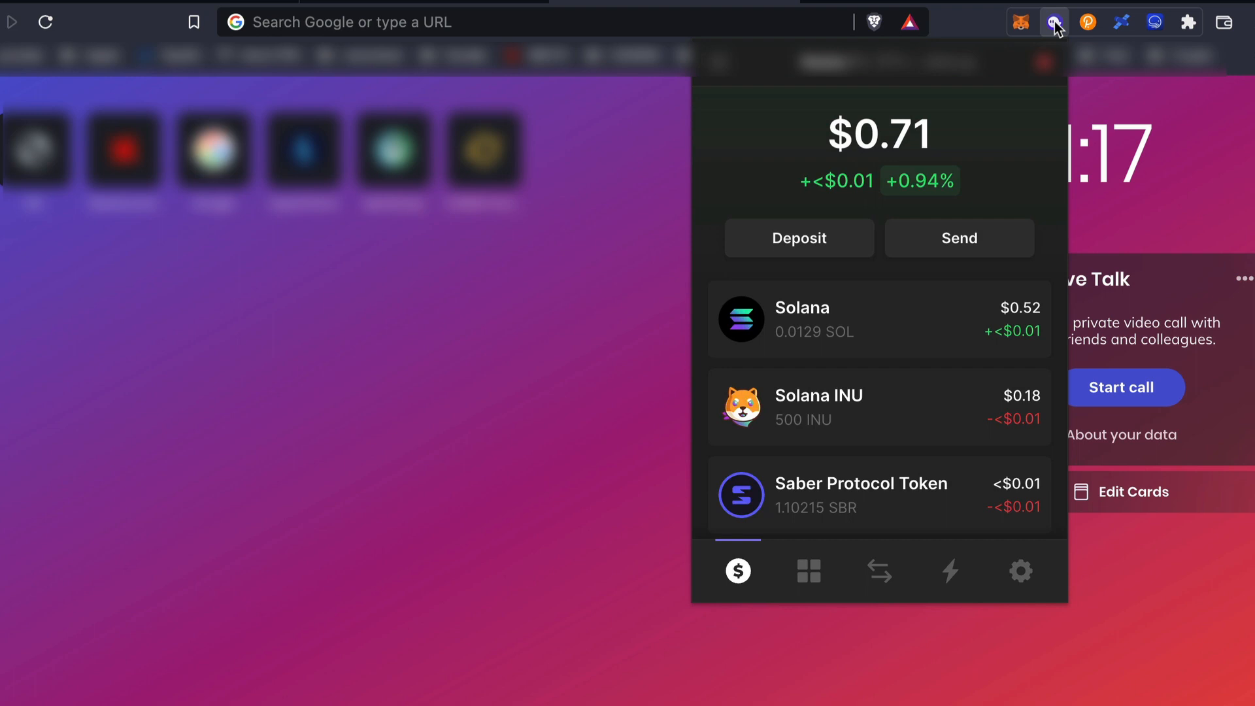
mouse_move(732, 62)
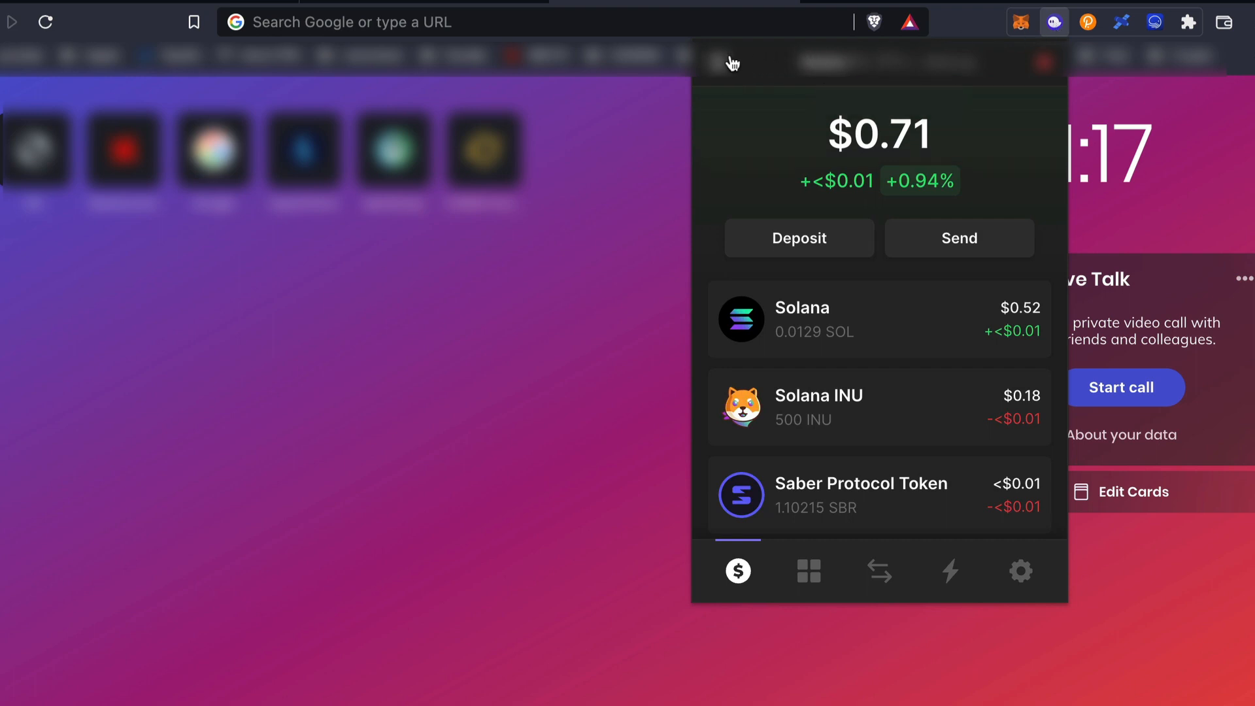
left_click(729, 63)
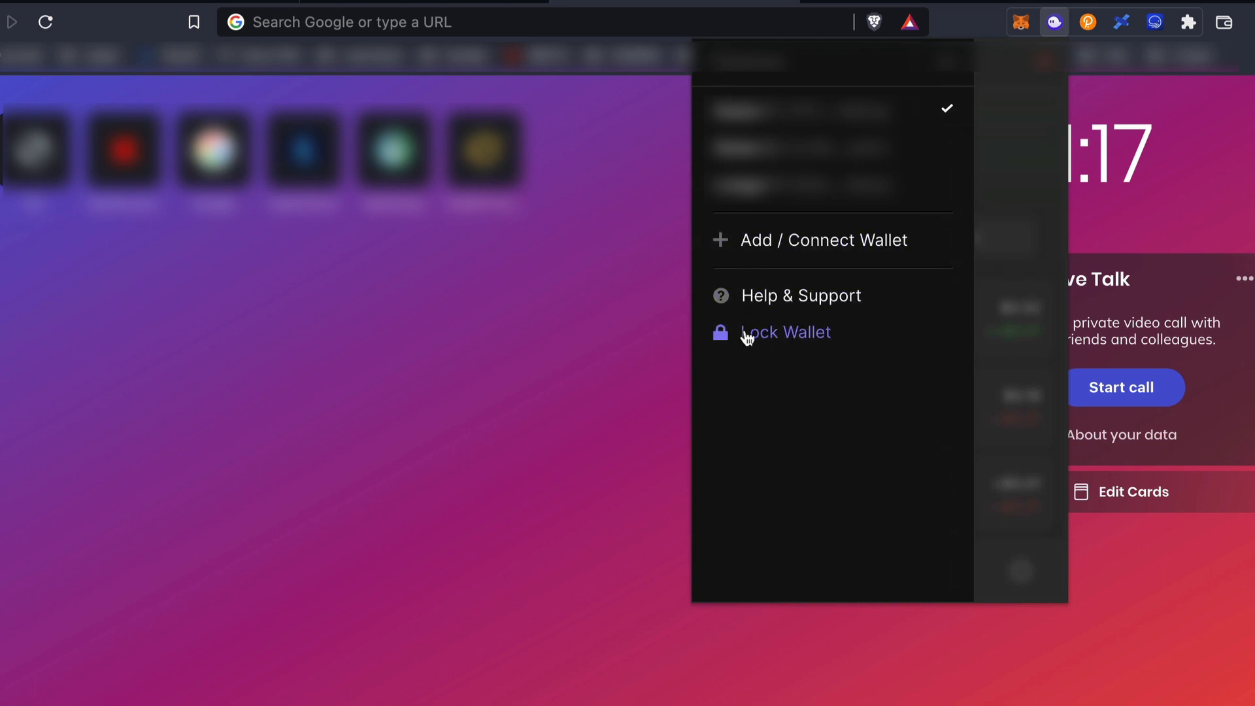
mouse_move(768, 295)
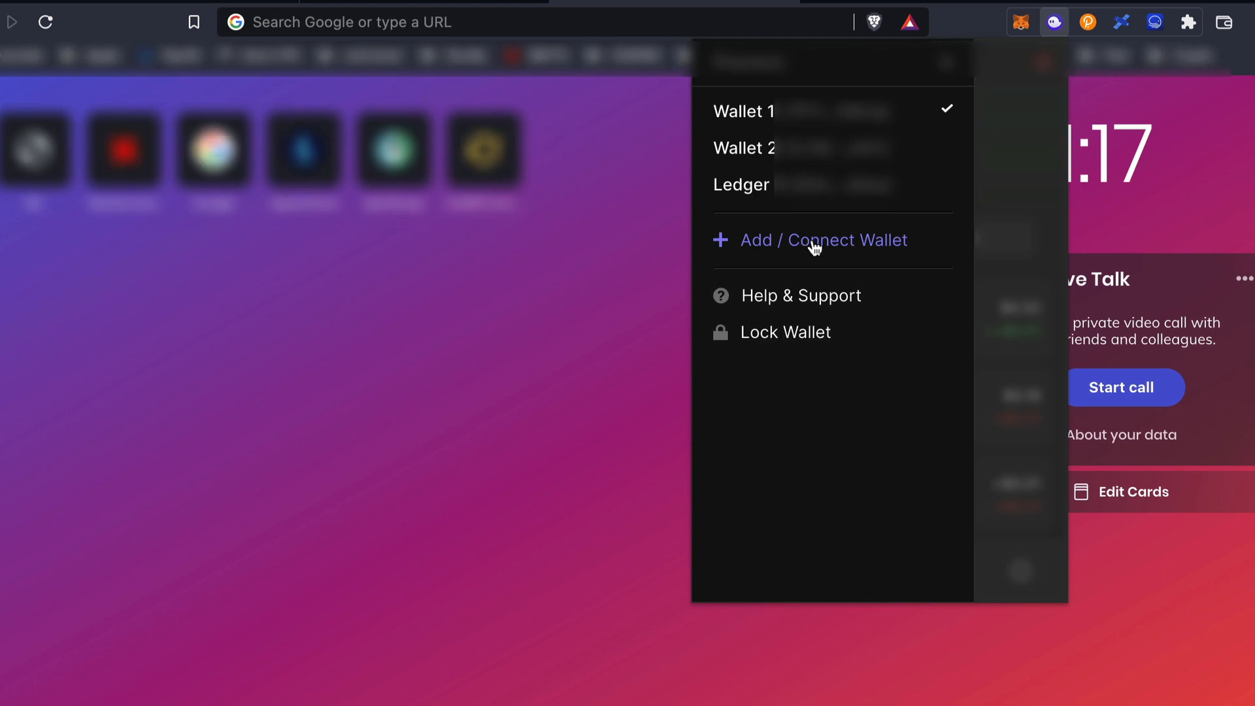
left_click(823, 240)
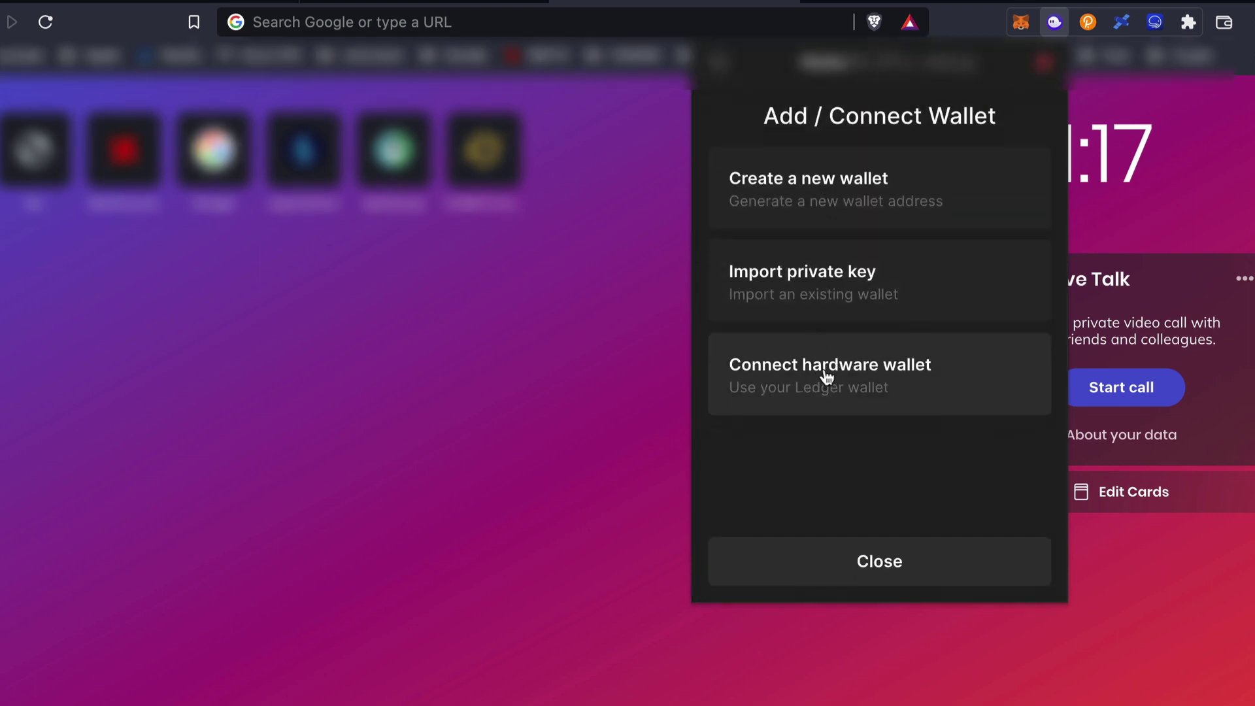
left_click(828, 374)
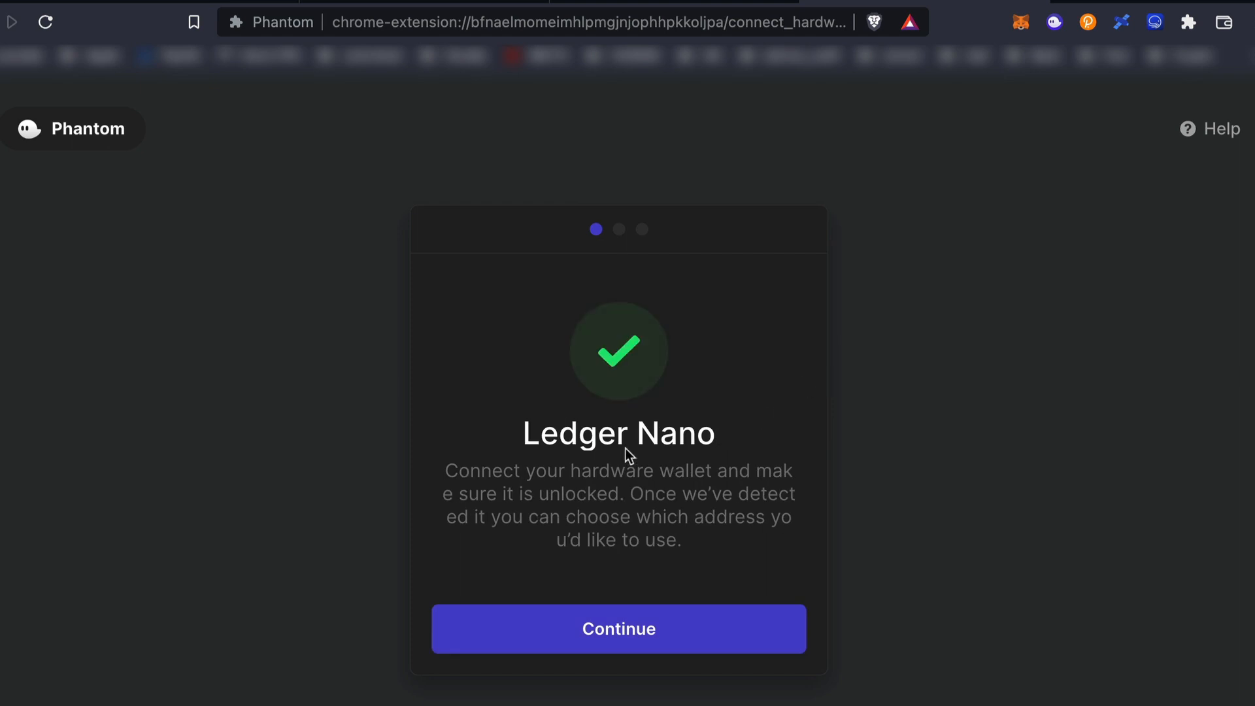
mouse_move(596, 461)
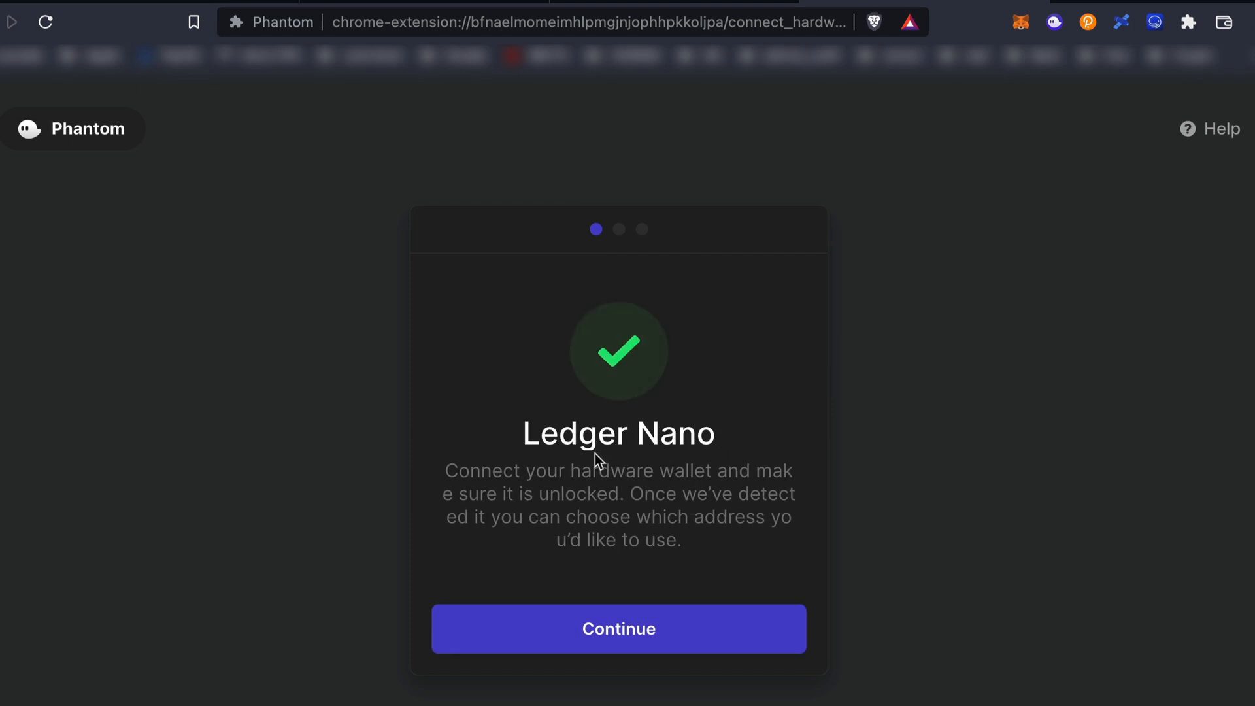
mouse_move(588, 536)
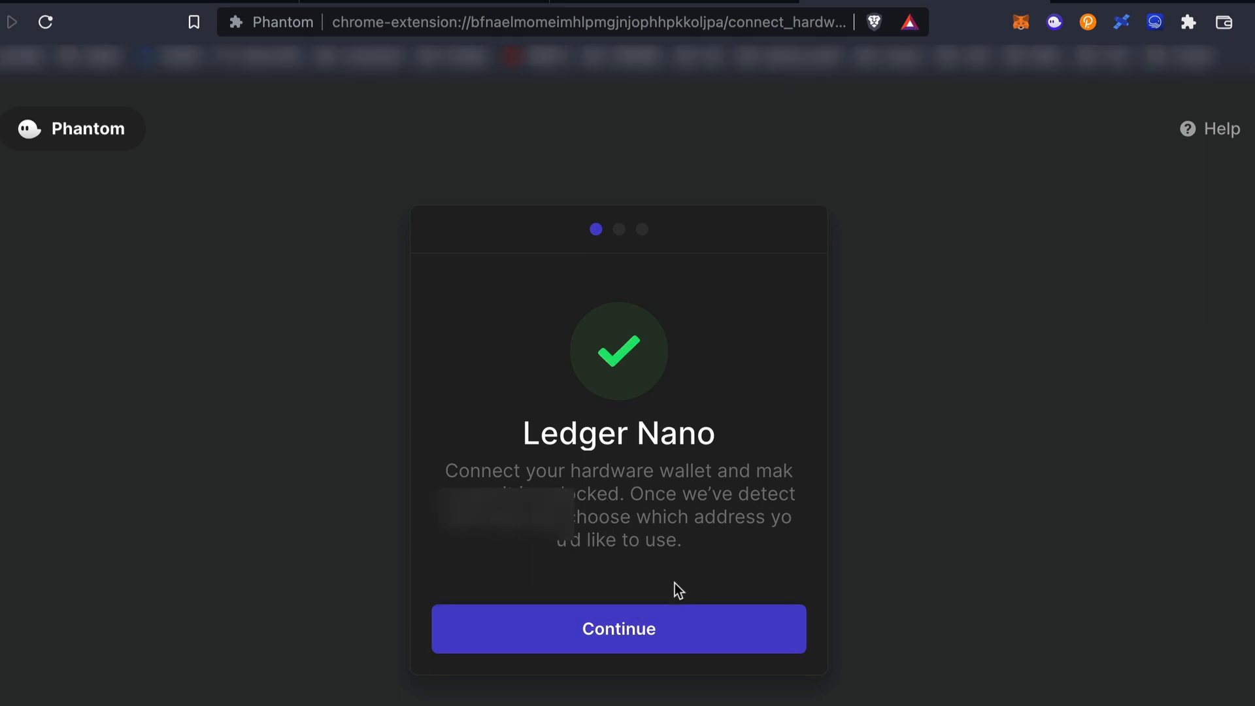
Continue past the detected Ledger Nano to the wallet address selection step.
left_click(620, 628)
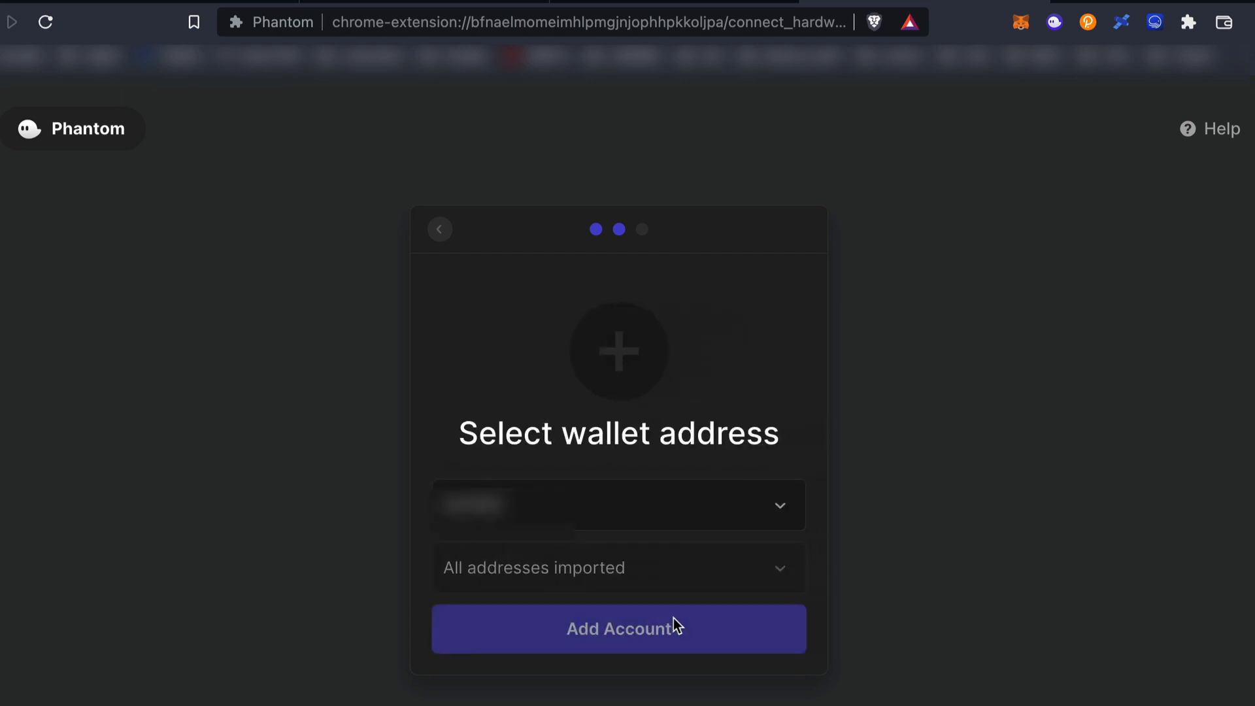
mouse_move(685, 623)
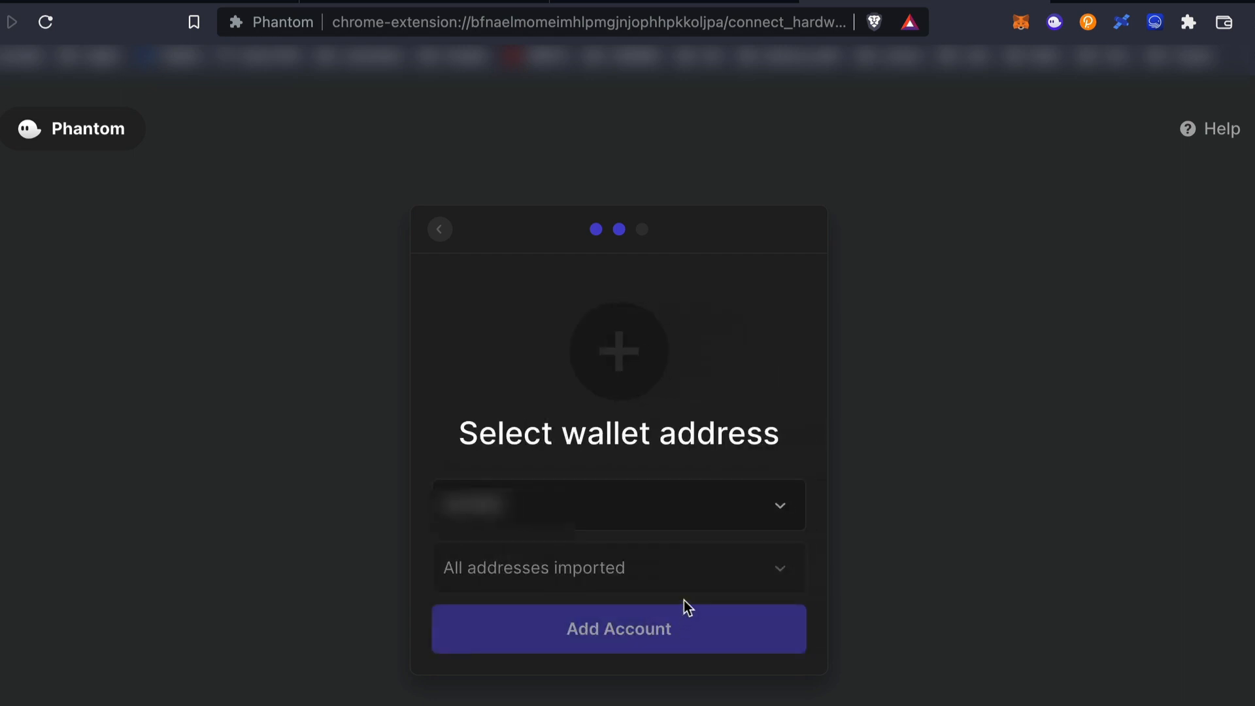
mouse_move(780, 570)
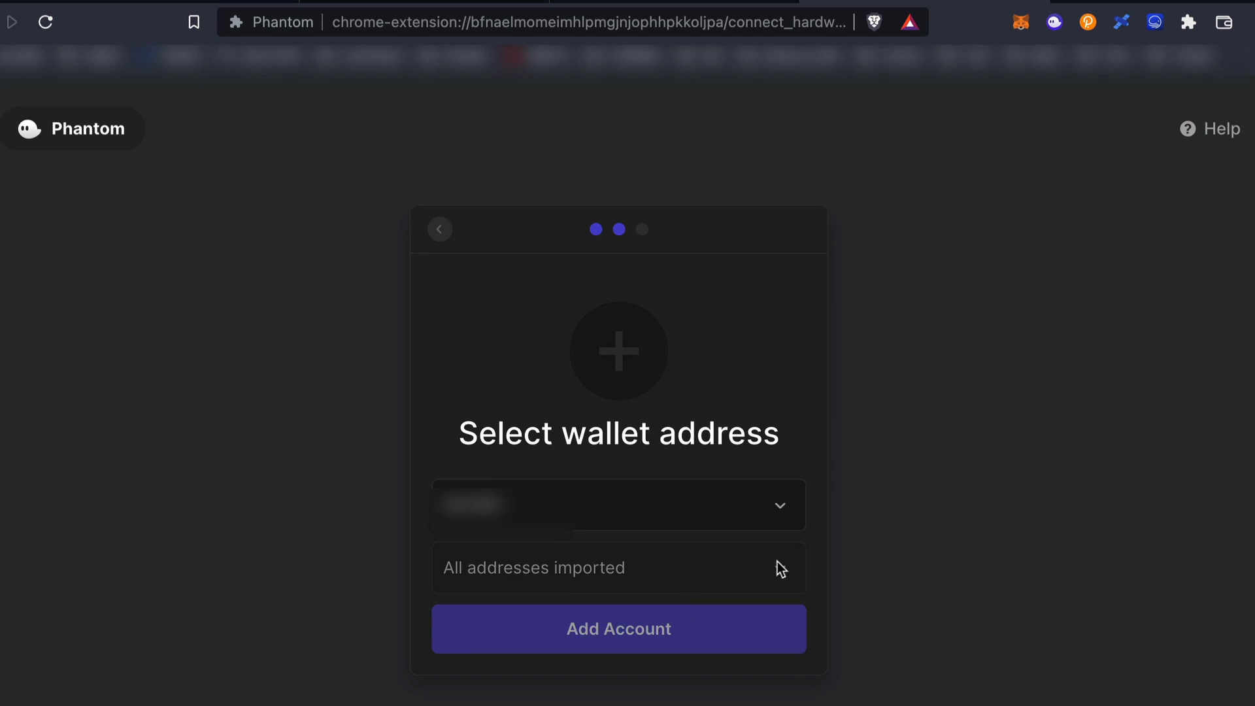
mouse_move(786, 585)
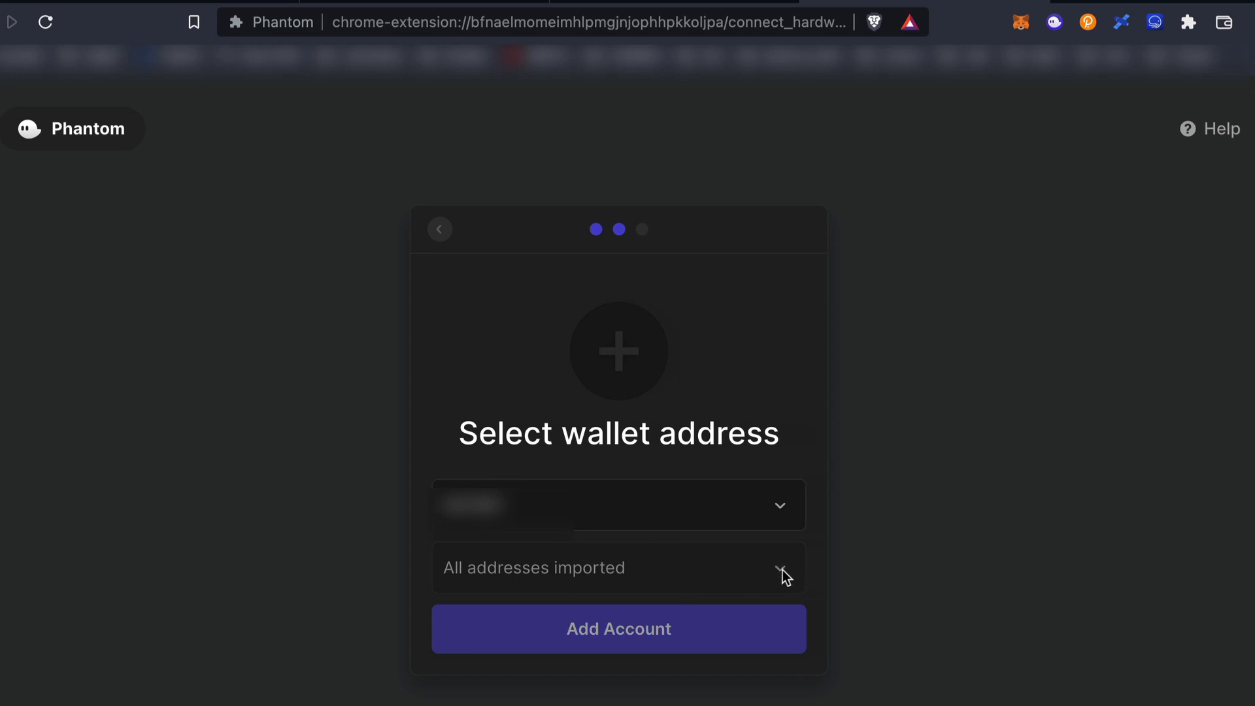
mouse_move(510, 264)
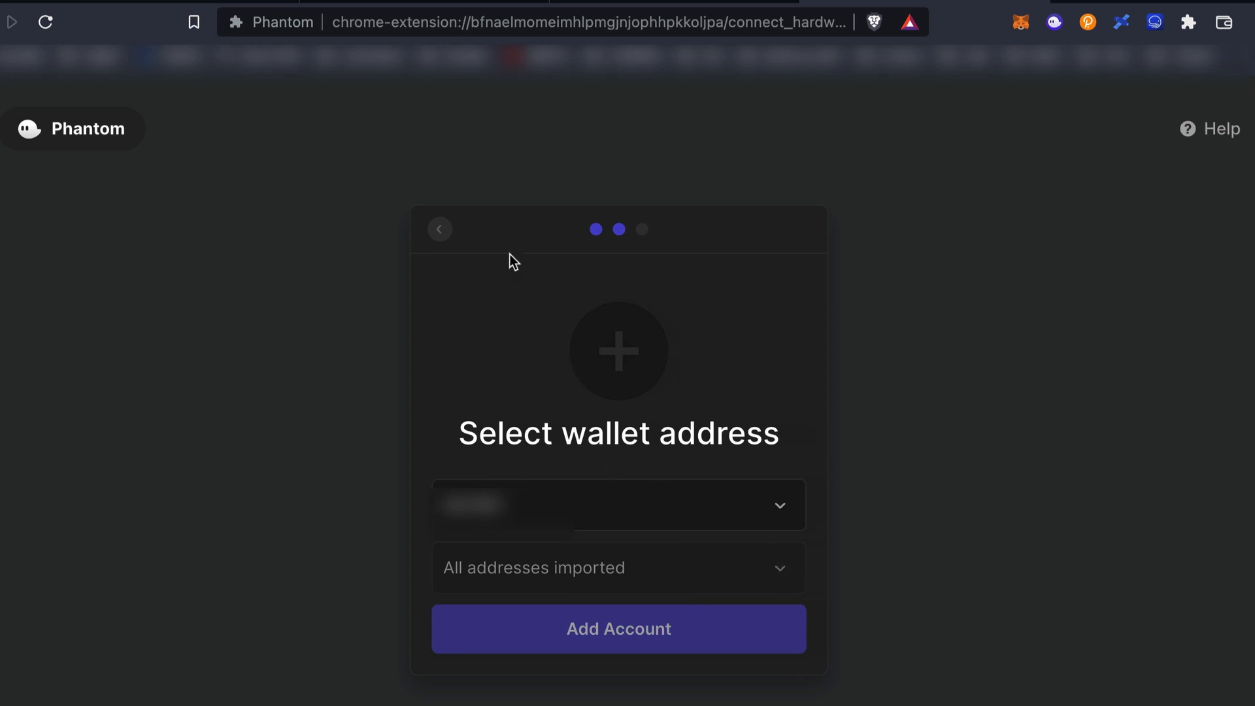
mouse_move(306, 402)
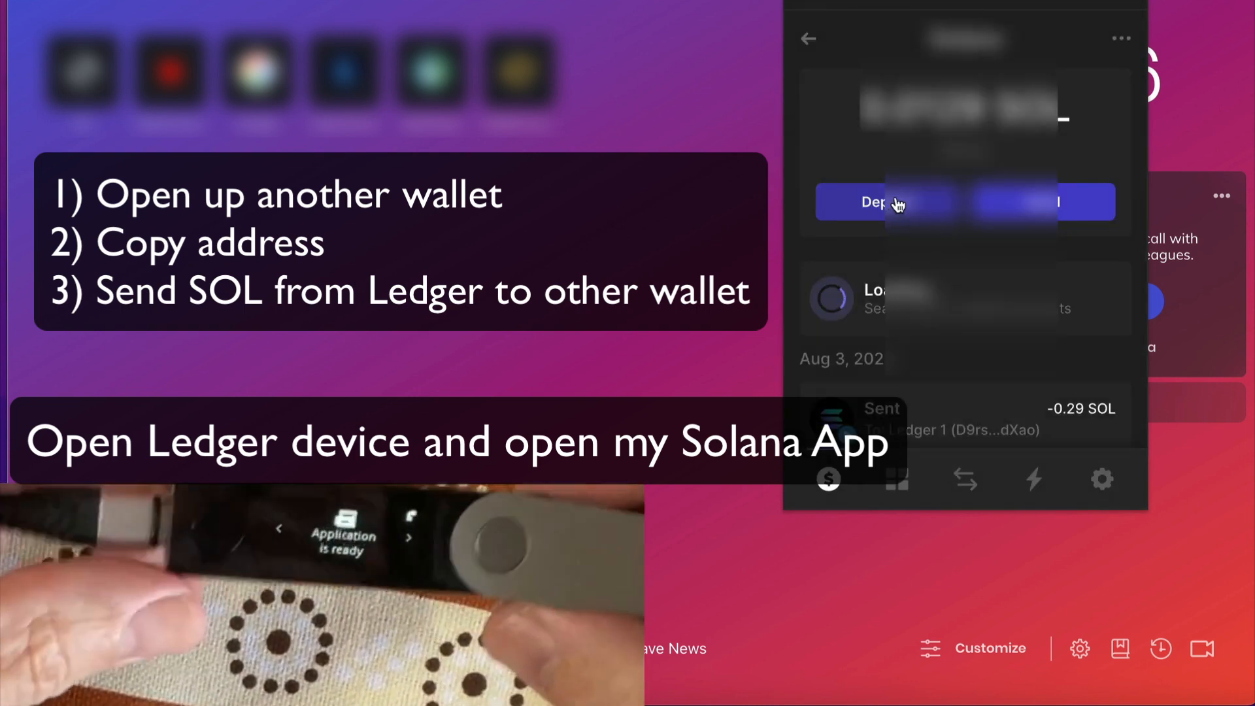
Copy Wallet 1's SOL receiving address from its Deposit screen.
left_click(883, 201)
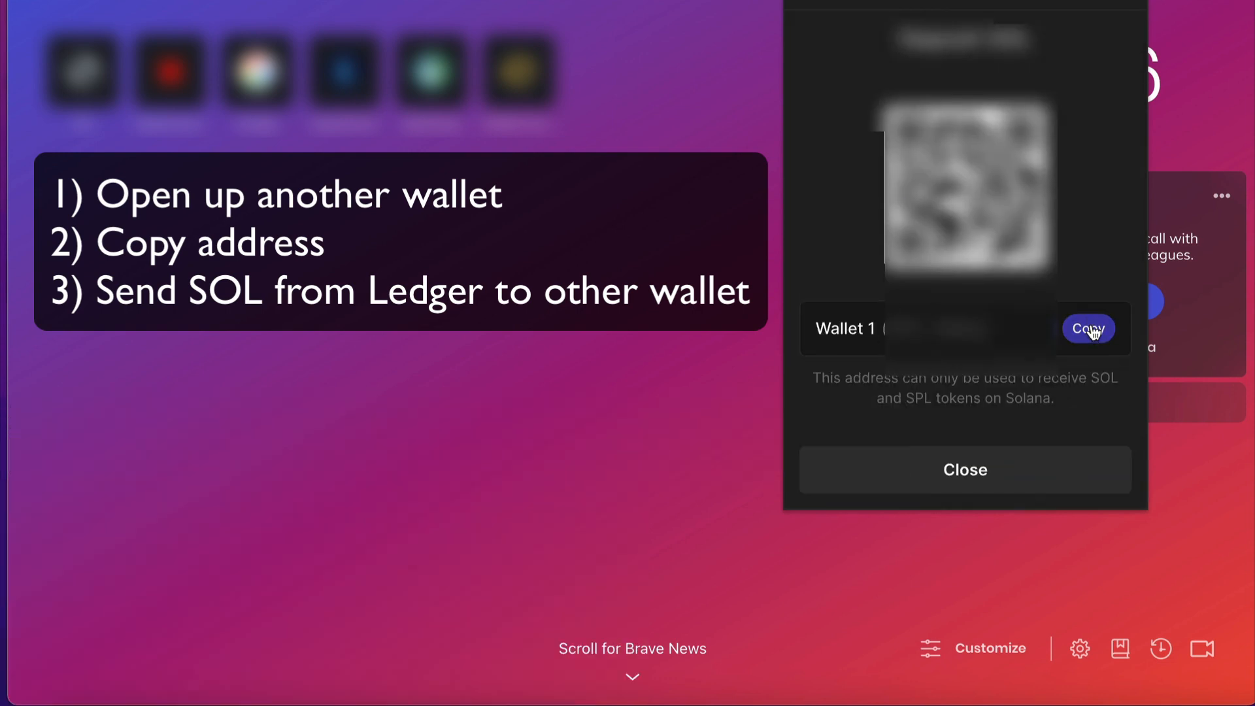
left_click(964, 469)
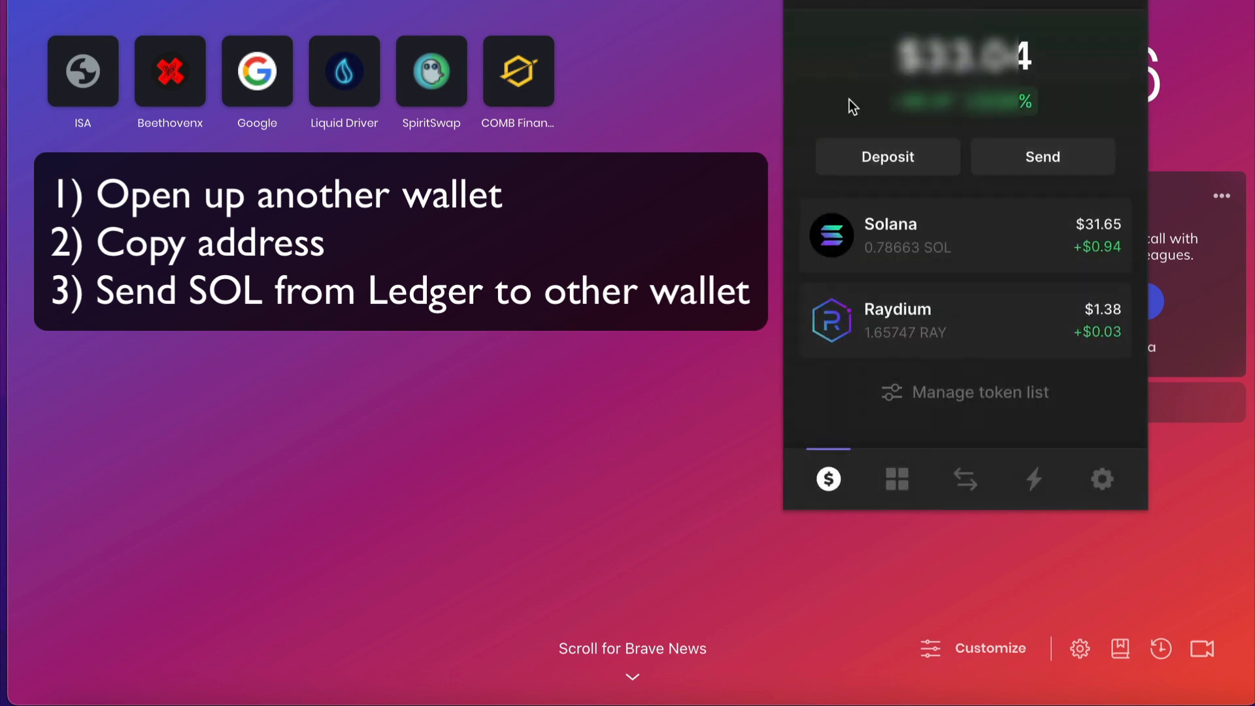
Send 0.1 SOL from the Ledger wallet to Wallet 1's pasted address, leaving 0.68662 SOL.
left_click(890, 235)
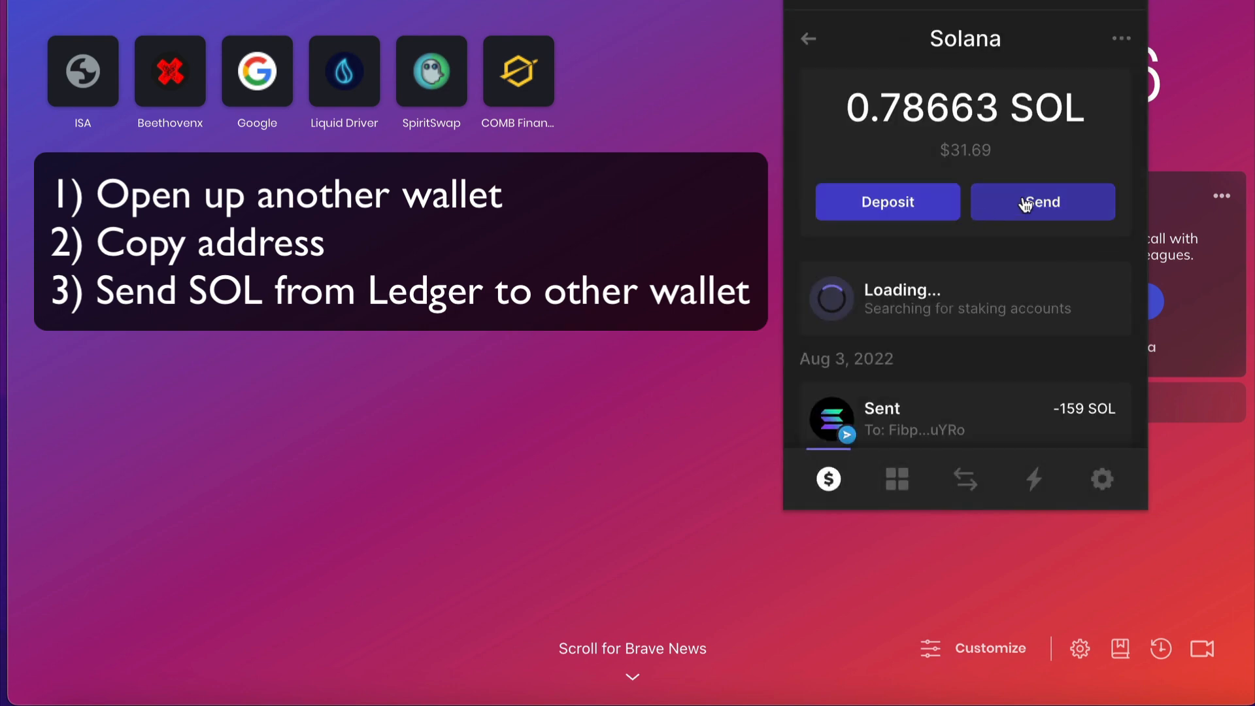
left_click(1043, 201)
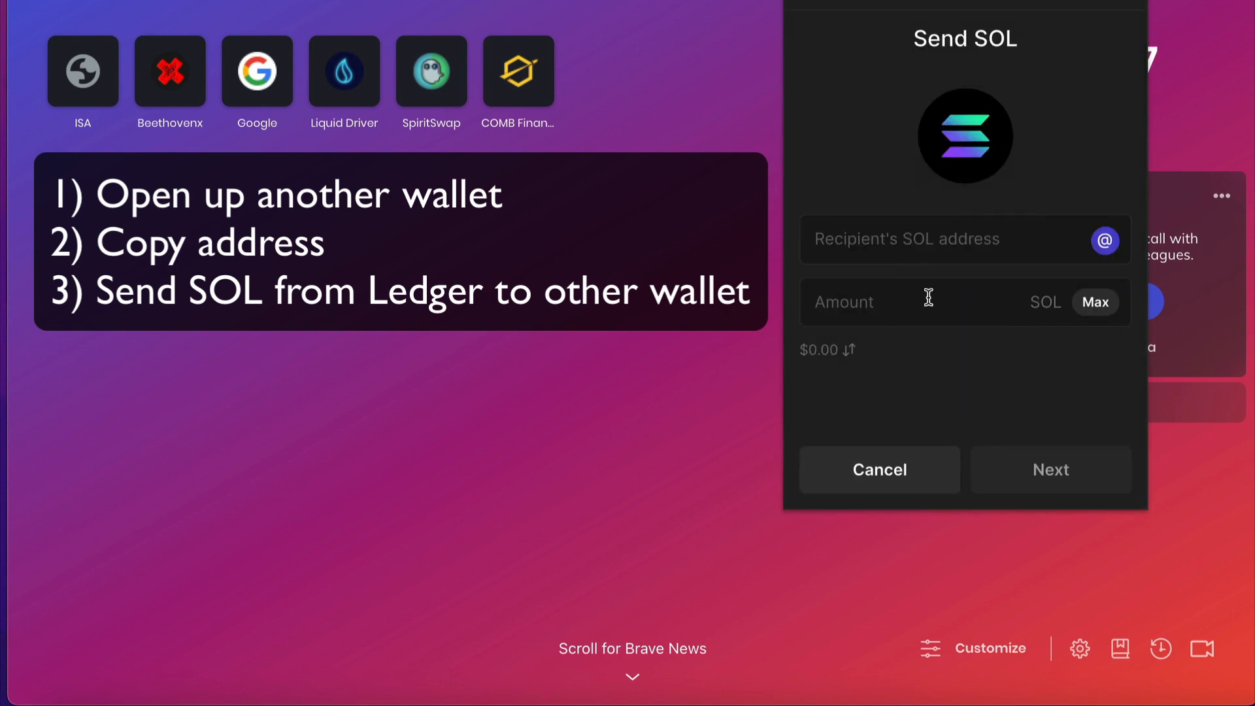
right_click(946, 239)
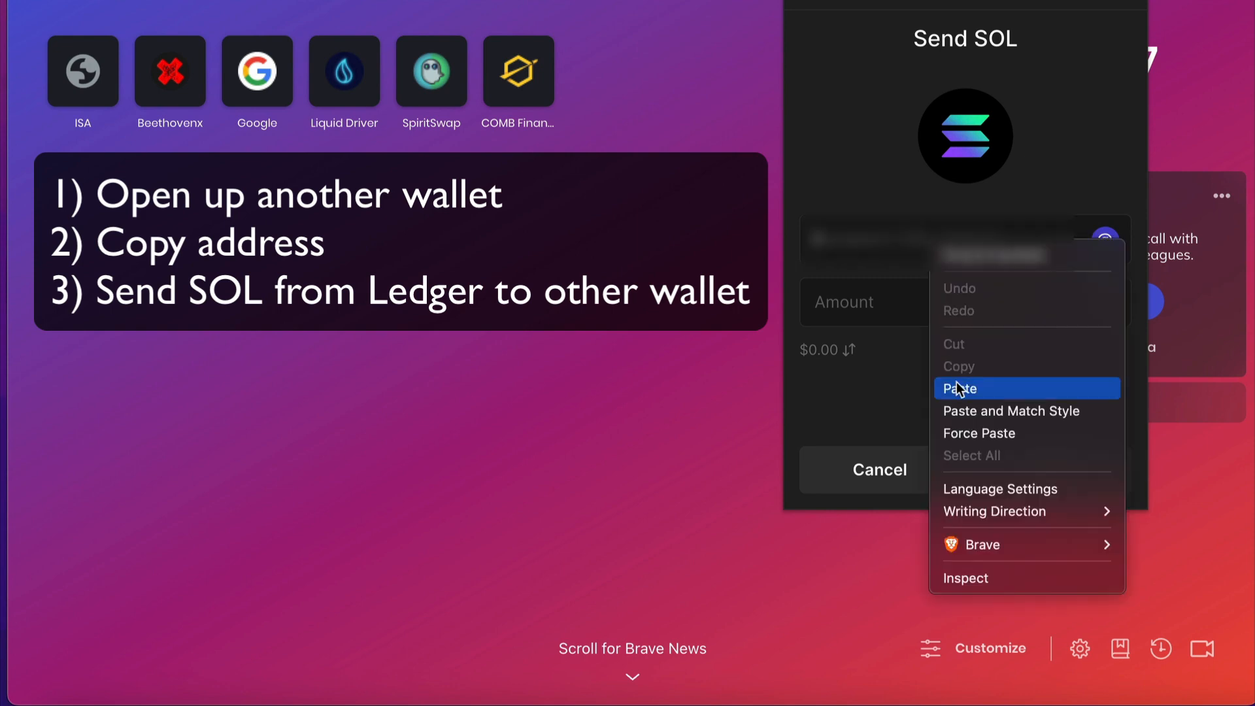
left_click(959, 388)
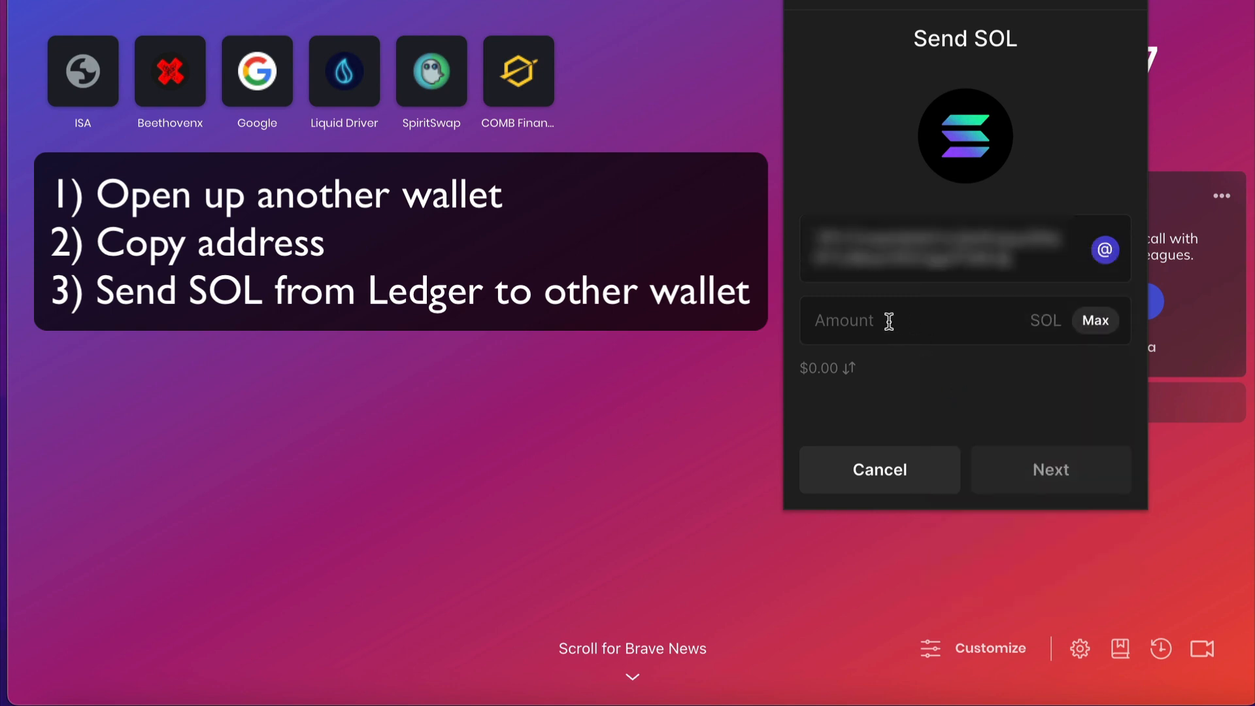
type(".1")
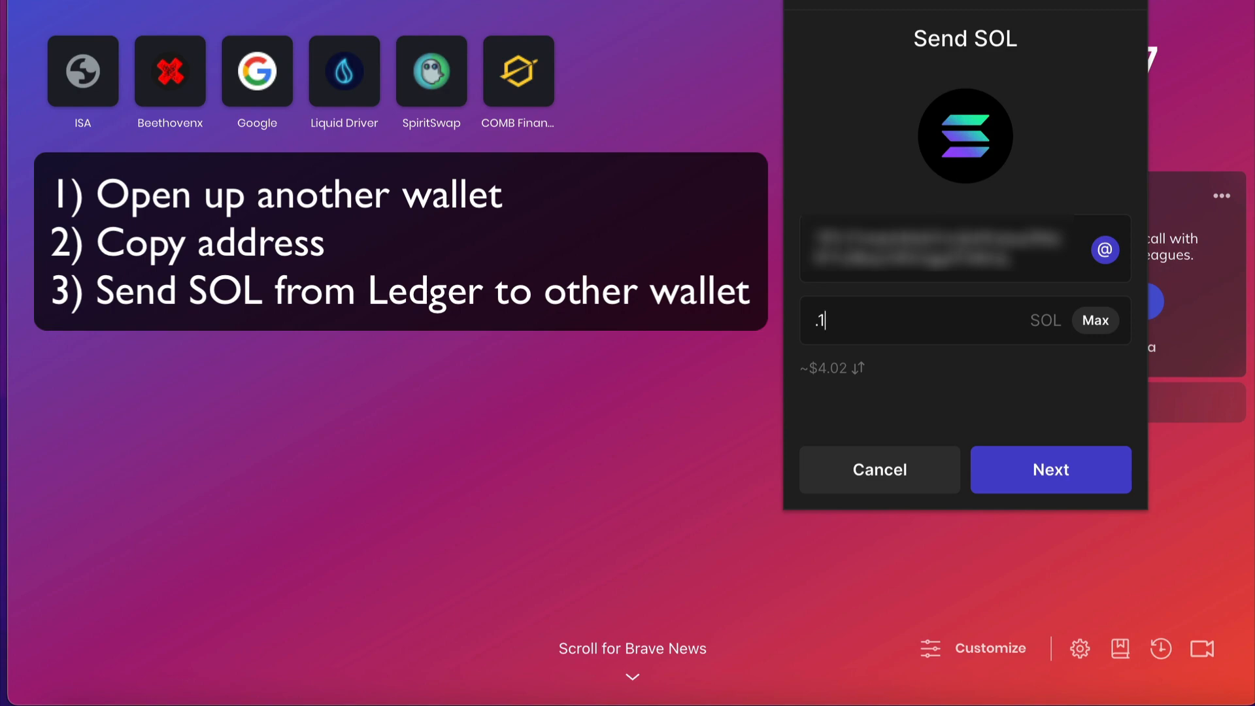
left_click(1050, 469)
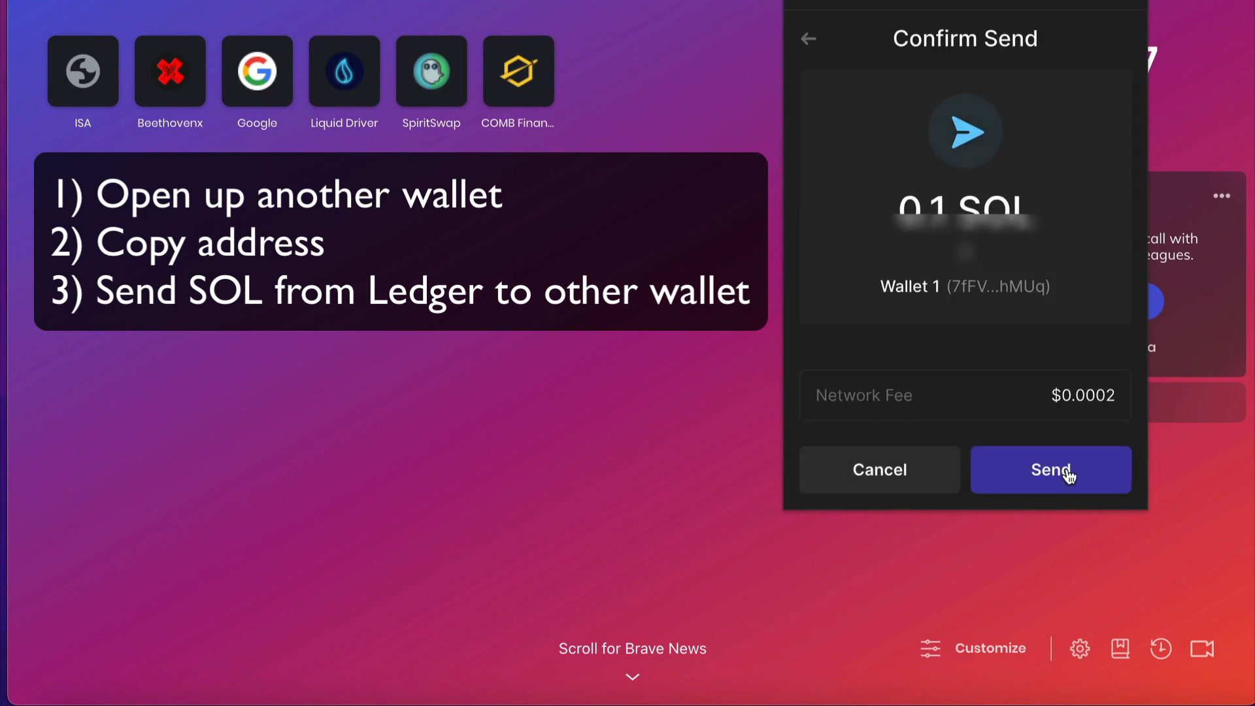
left_click(1050, 469)
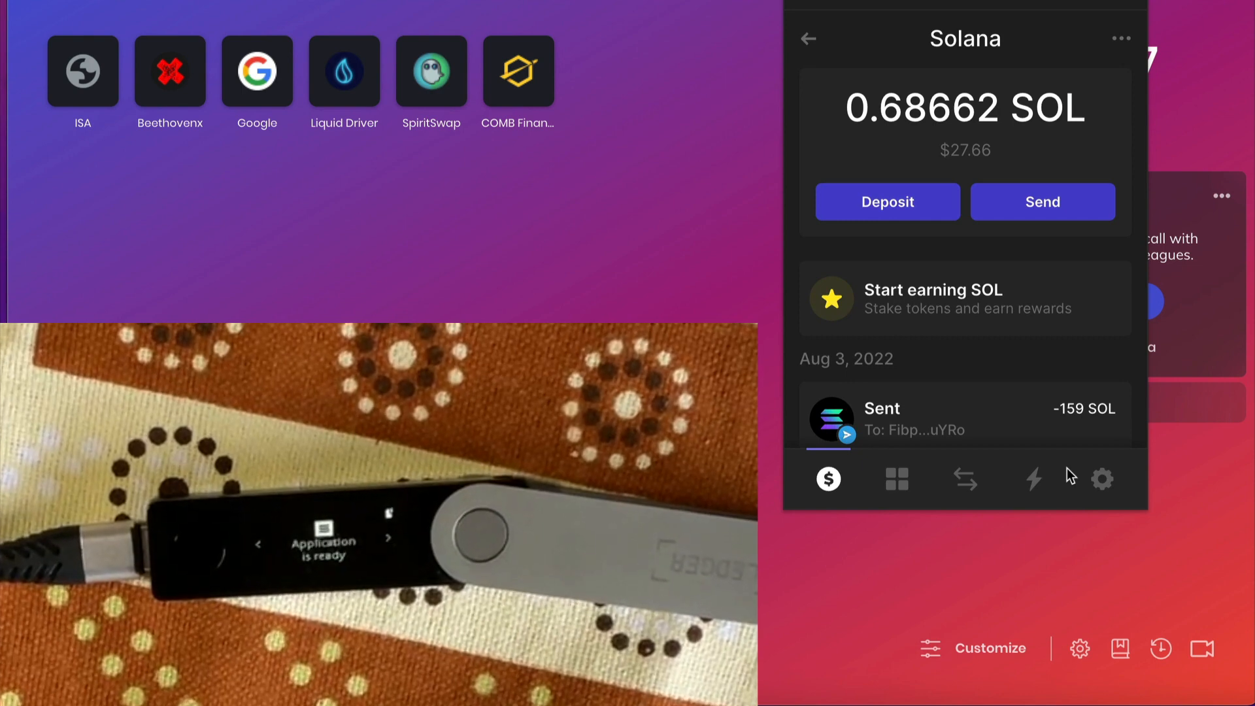
mouse_move(887, 280)
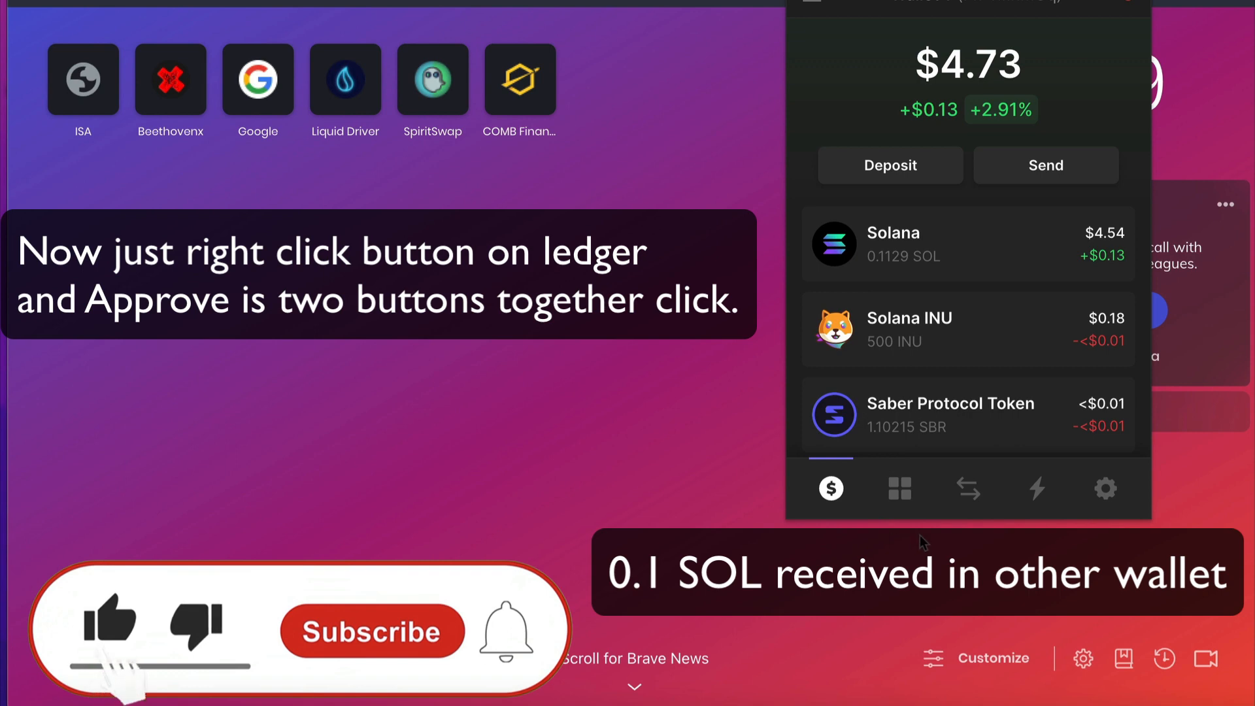
Switch to the receiving wallet to confirm its Solana balance now reads 0.1129 SOL.
left_click(373, 632)
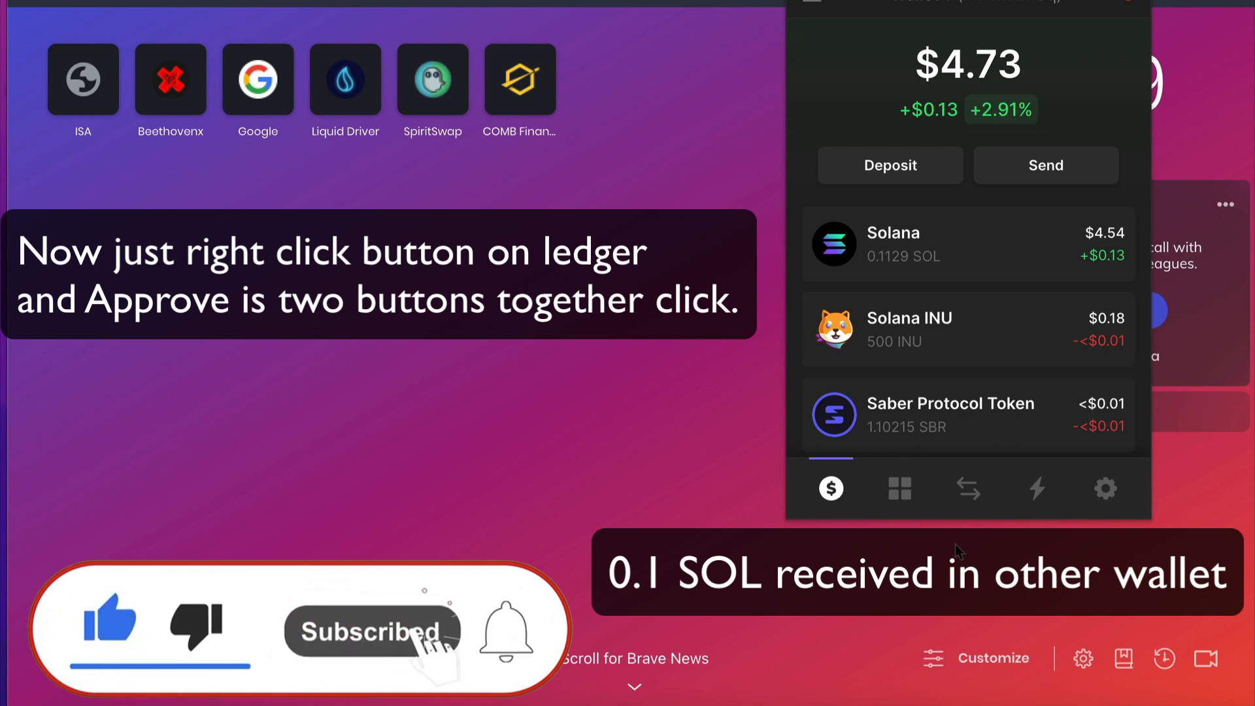